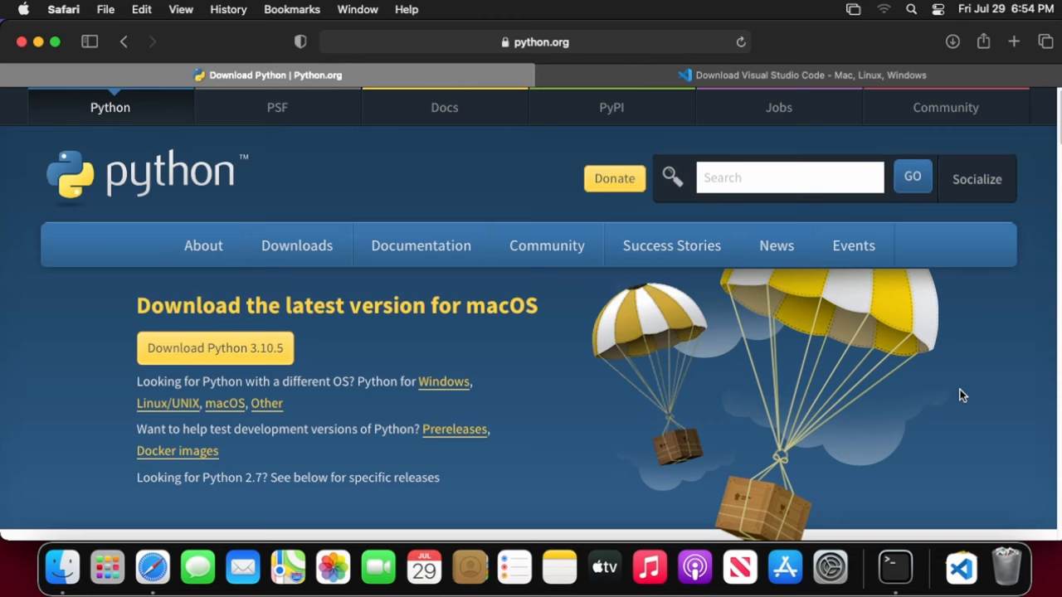
{"action": "mouse_move", "coordinate": [1036, 352]}
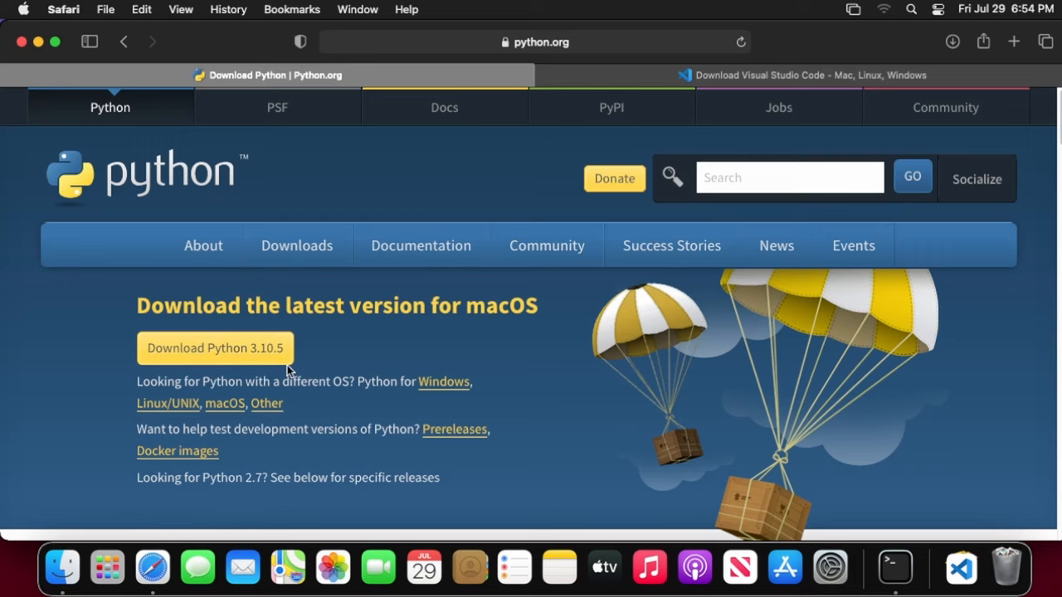
{"action": "mouse_move", "coordinate": [233, 371]}
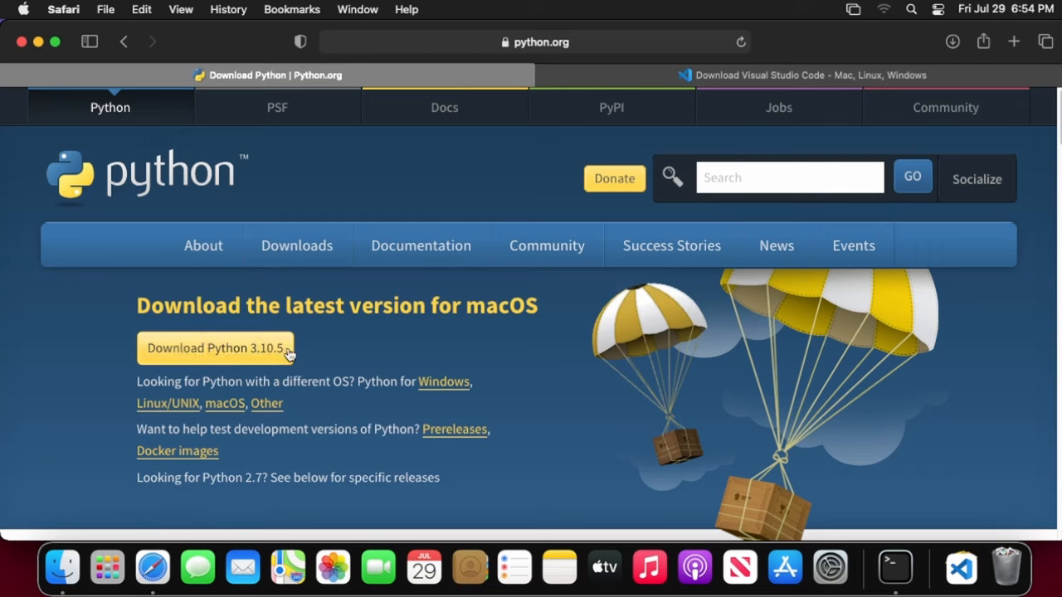
{"action": "mouse_move", "coordinate": [279, 338]}
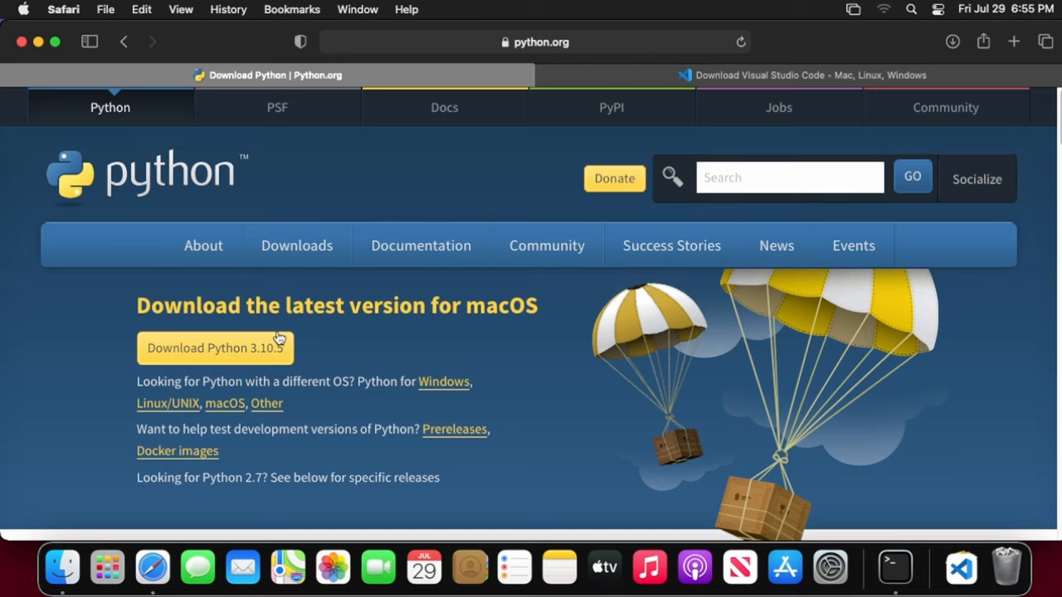
{"action": "mouse_move", "coordinate": [315, 359]}
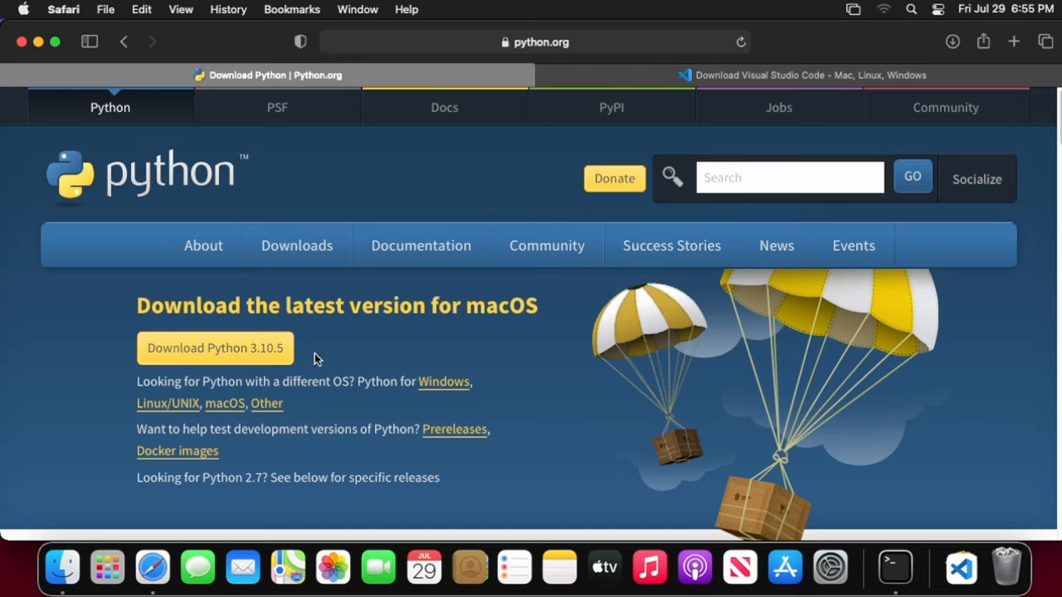
{"action": "mouse_move", "coordinate": [960, 567]}
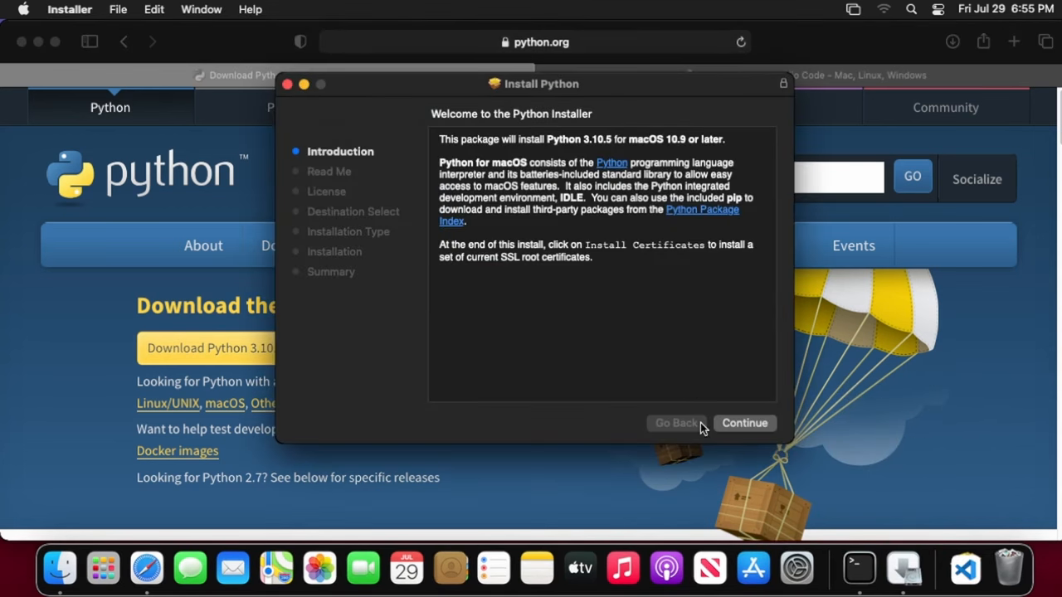
Accept the license, start the standard install on the main disk and authorize with the account password.
{"action": "left_click", "coordinate": [743, 423]}
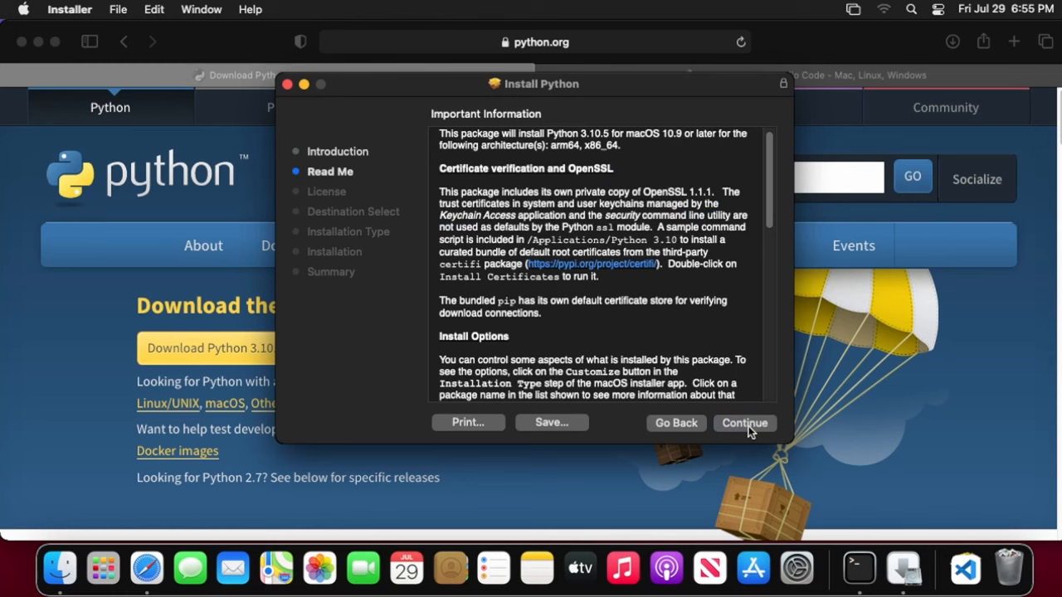
{"action": "left_click", "coordinate": [744, 423]}
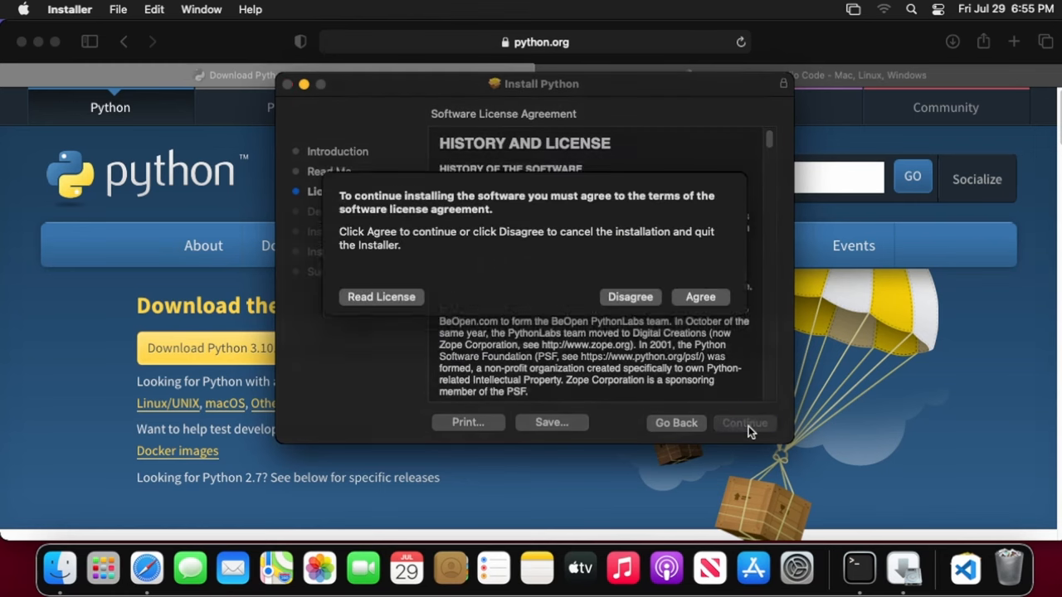
{"action": "left_click", "coordinate": [700, 295]}
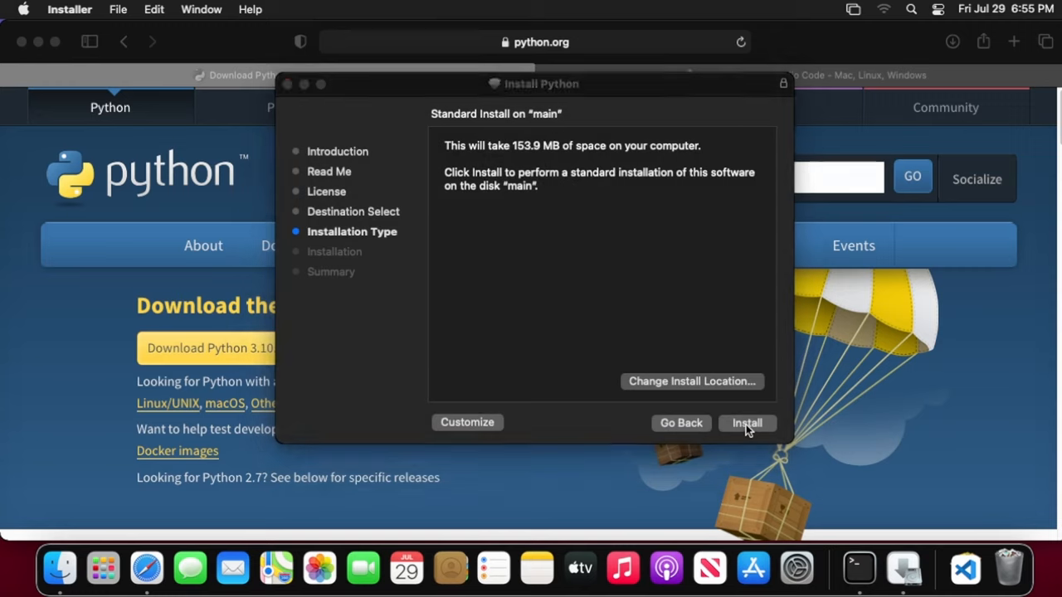
{"action": "left_click", "coordinate": [747, 423]}
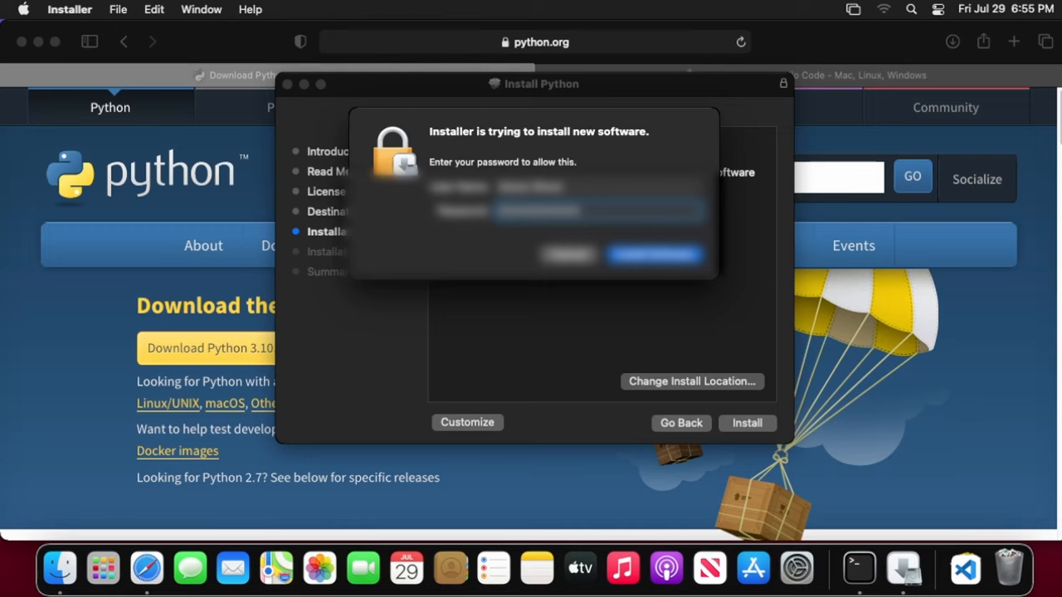
{"action": "left_click", "coordinate": [654, 254]}
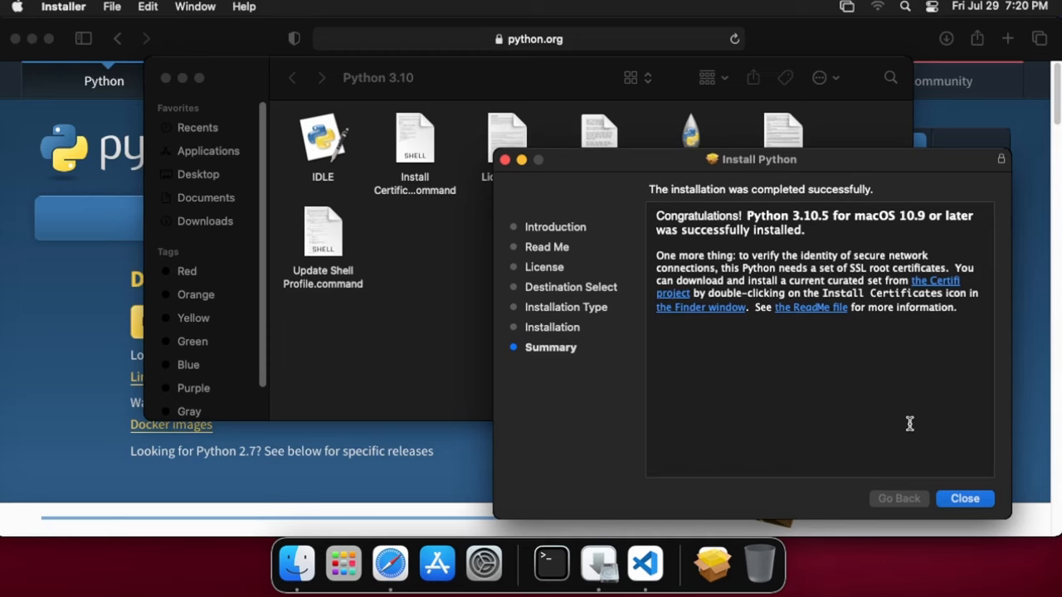
Close the finished installer and move the Python installer package to the Trash.
{"action": "left_click", "coordinate": [964, 497]}
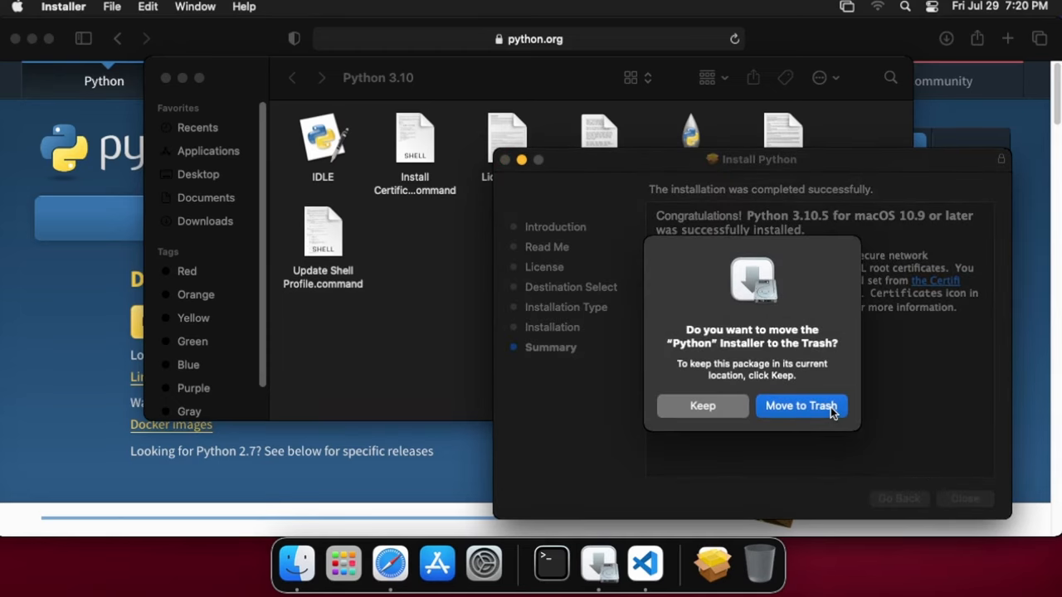
{"action": "left_click", "coordinate": [800, 405]}
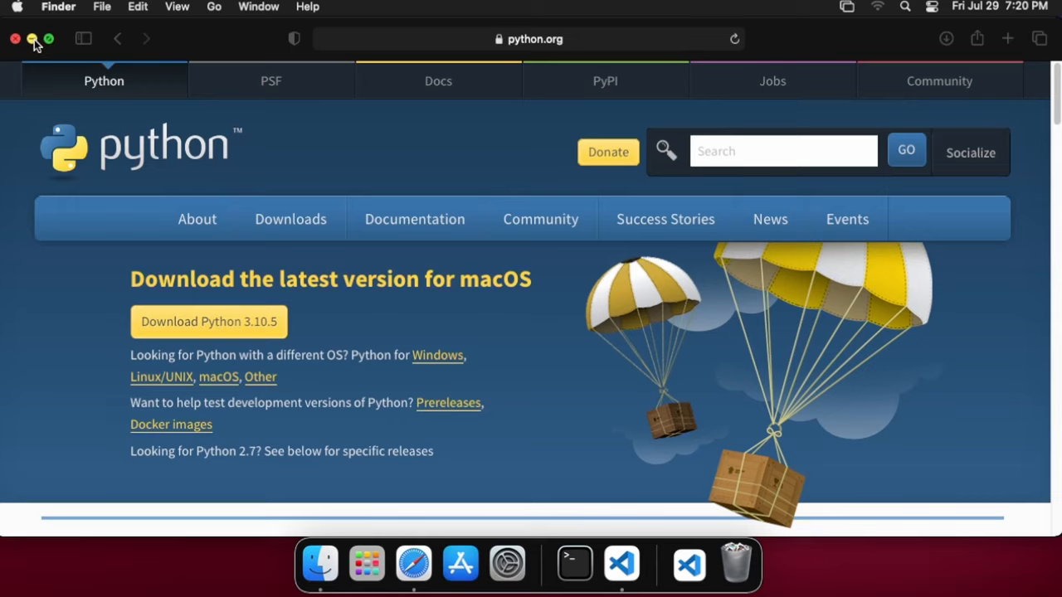
Close the python.org window and launch Terminal from Spotlight.
{"action": "left_click", "coordinate": [33, 39]}
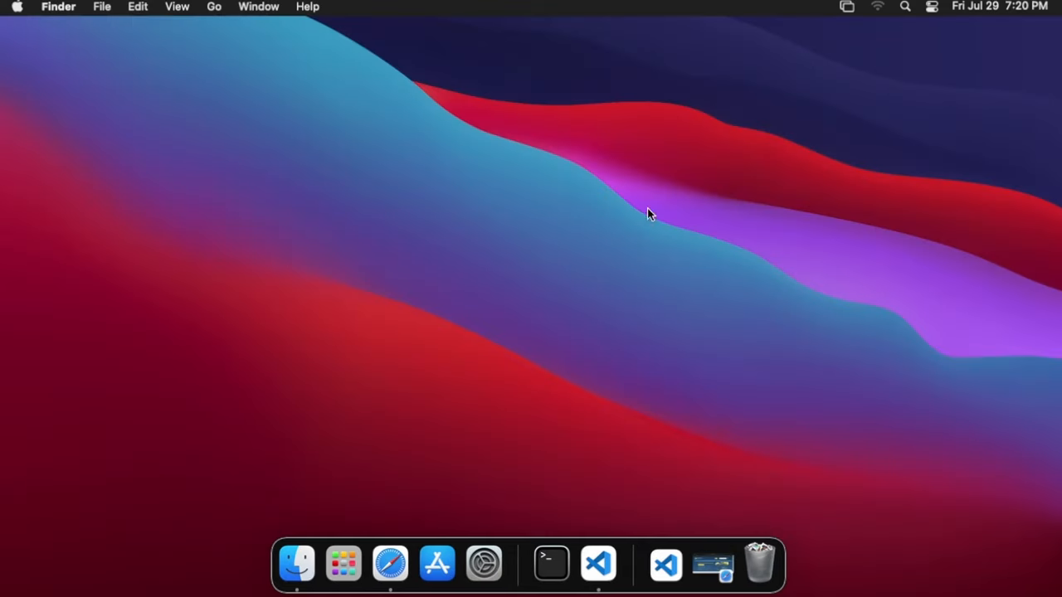
{"action": "mouse_move", "coordinate": [640, 171]}
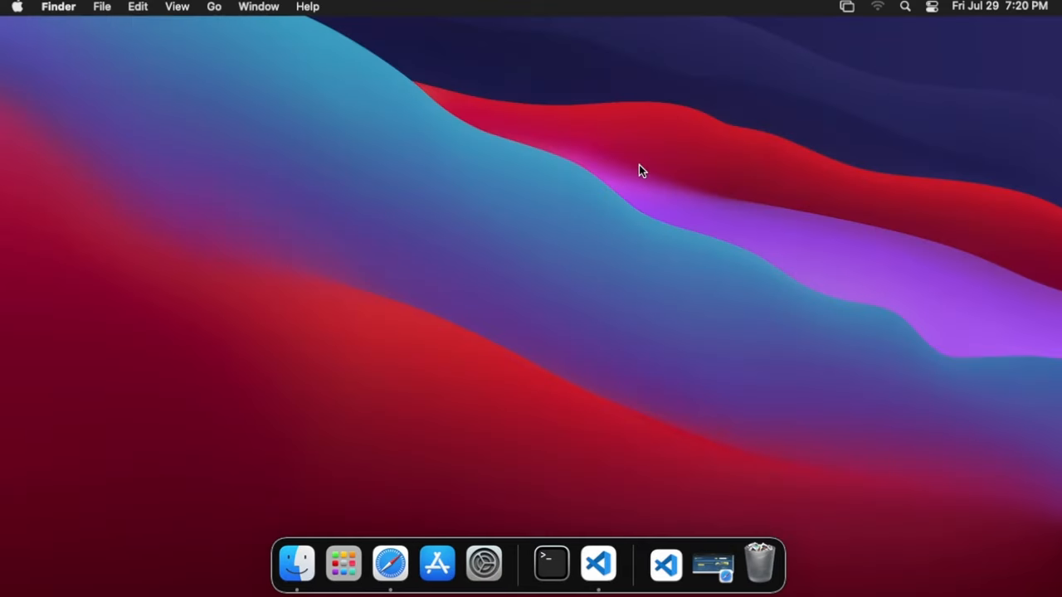
{"action": "mouse_move", "coordinate": [660, 217]}
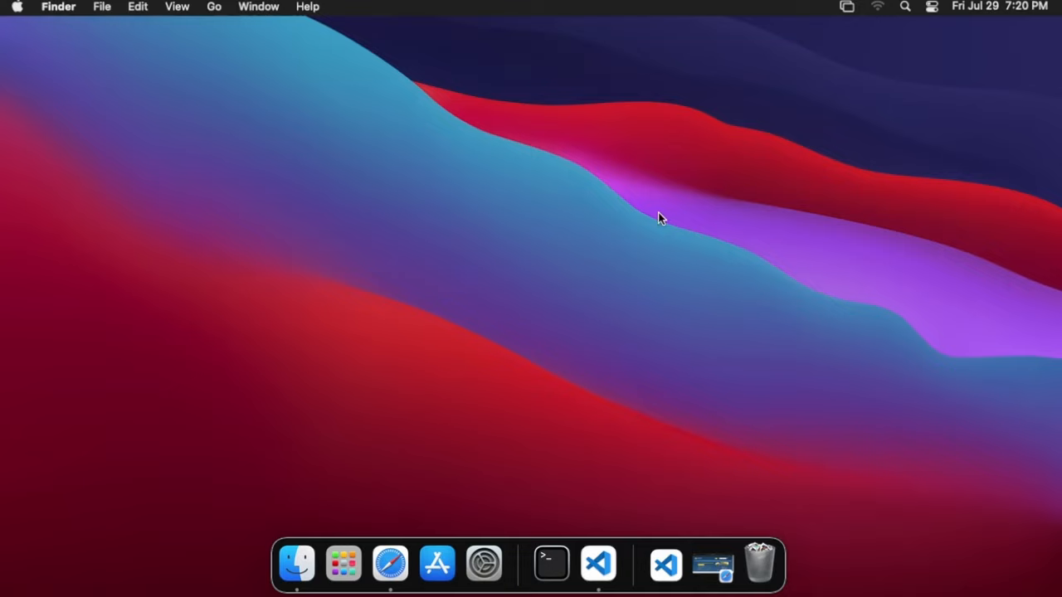
{"action": "mouse_move", "coordinate": [720, 207]}
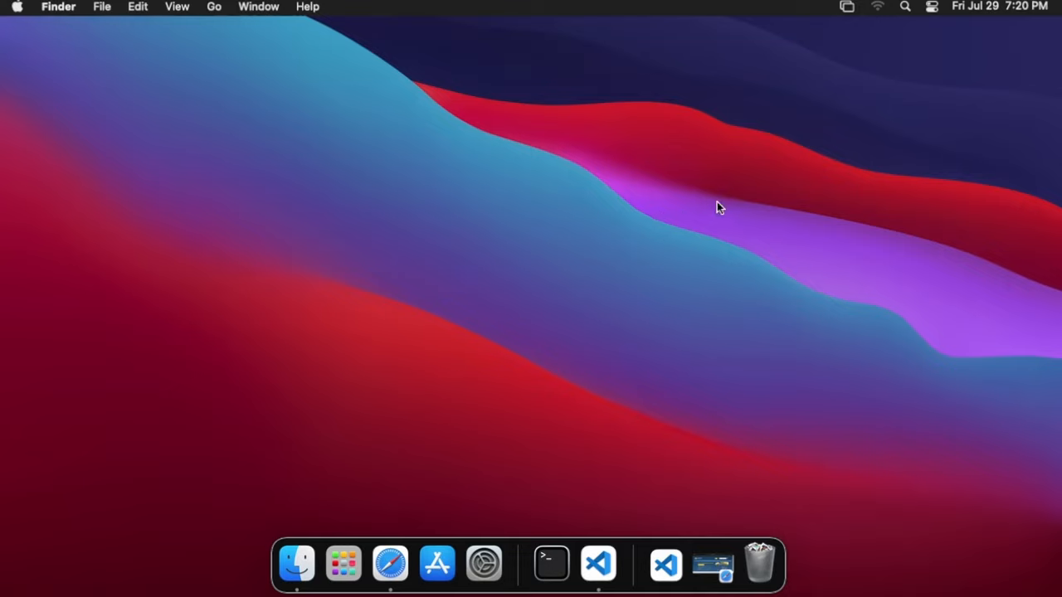
{"action": "mouse_move", "coordinate": [786, 163]}
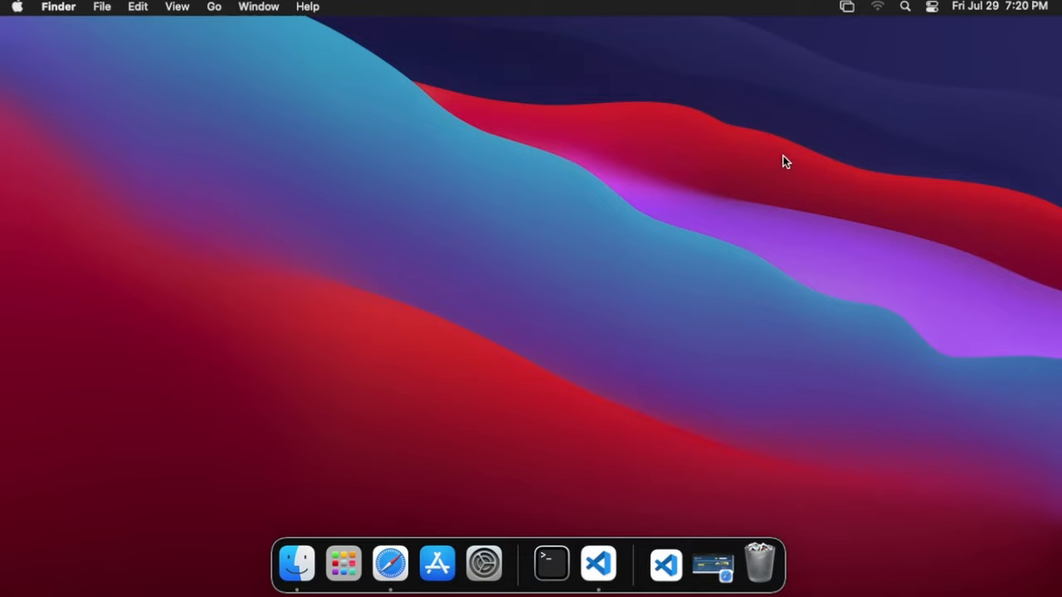
{"action": "mouse_move", "coordinate": [859, 98]}
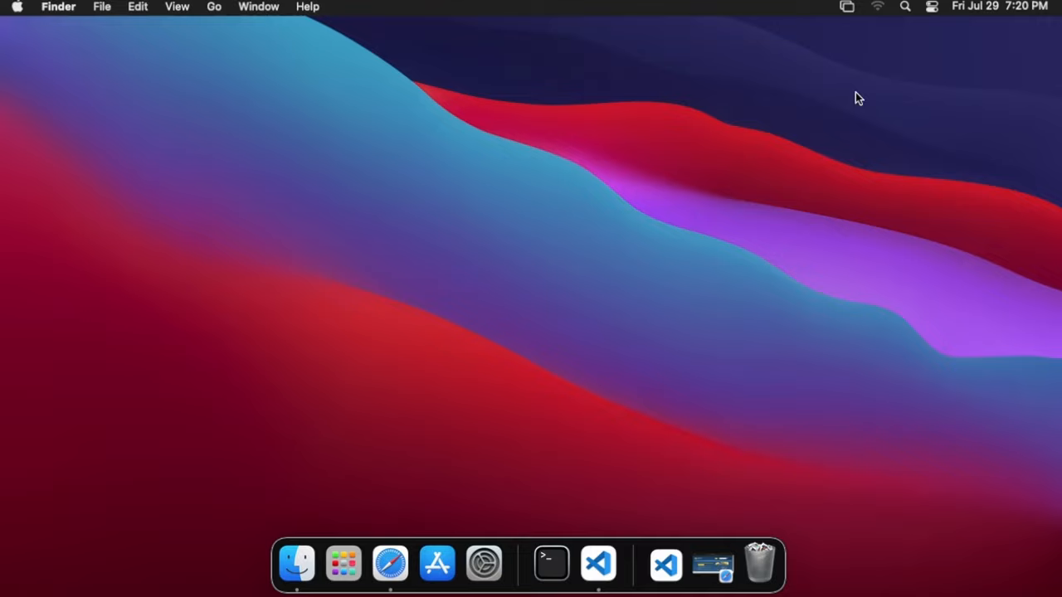
{"action": "type", "text": "code"}
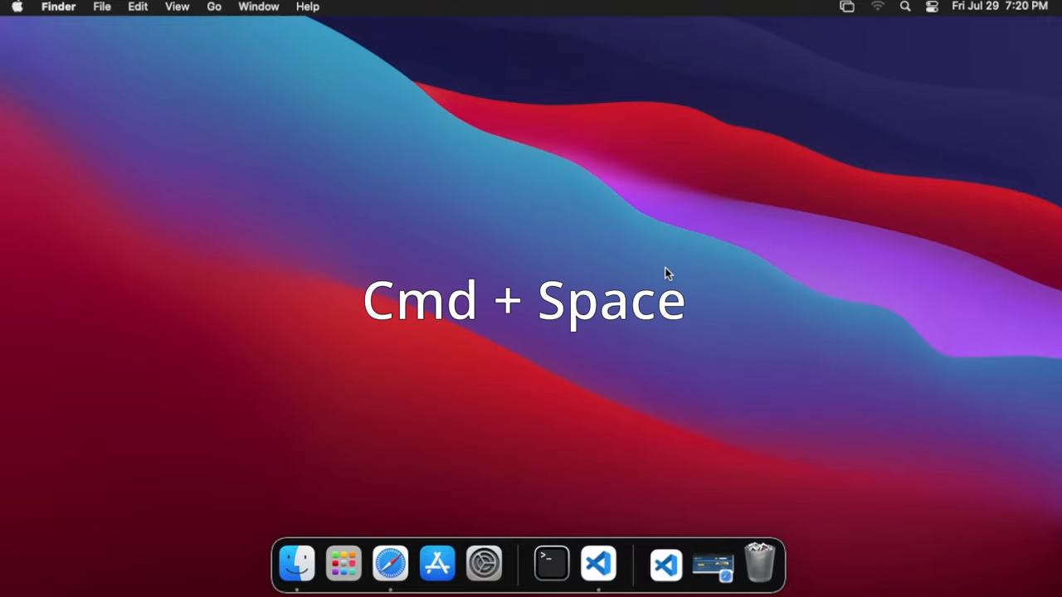
{"action": "type", "text": "terminal"}
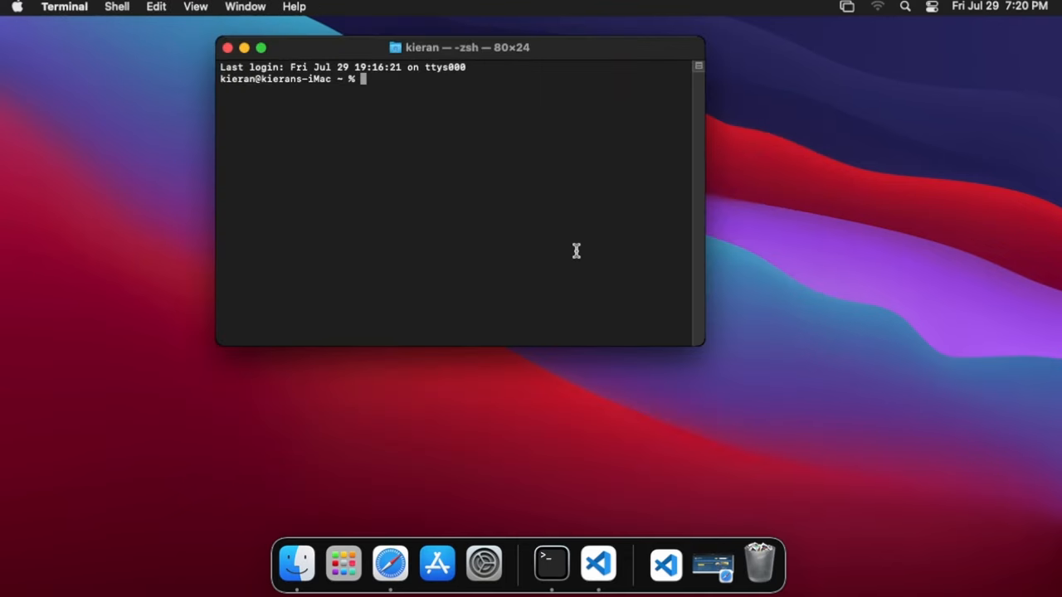
Run python3 to confirm version 3.10.5, then suspend the interpreter with Ctrl+Z.
{"action": "type", "text": "python3"}
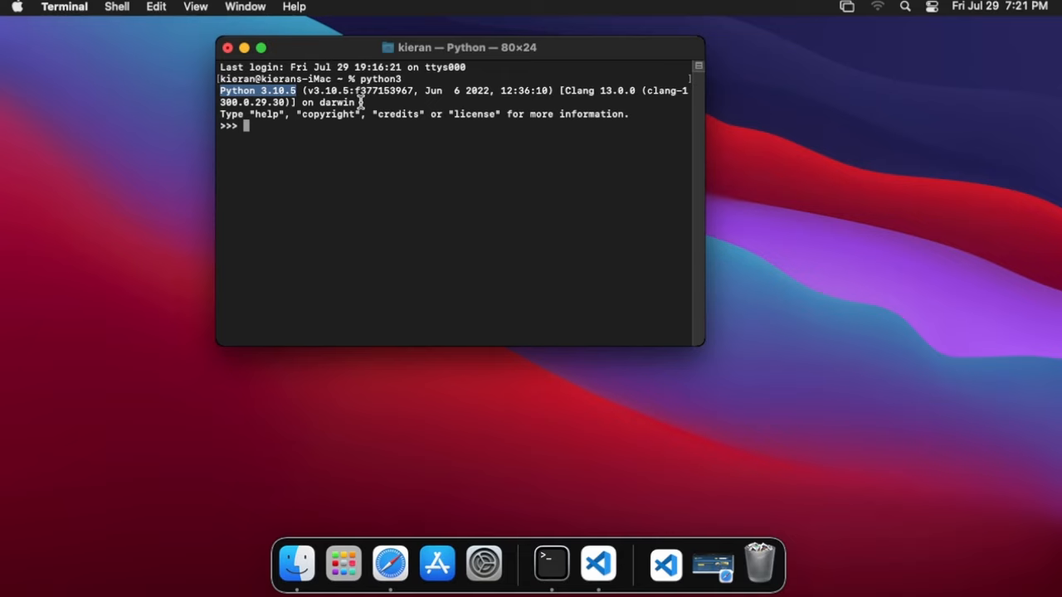
{"action": "mouse_move", "coordinate": [392, 234]}
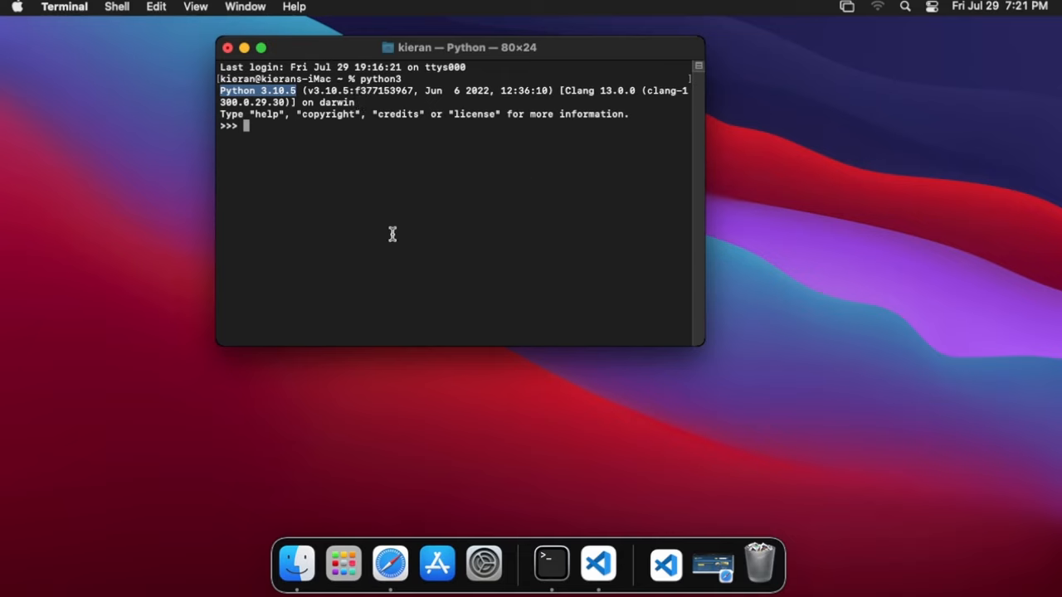
{"action": "right_click", "coordinate": [551, 564]}
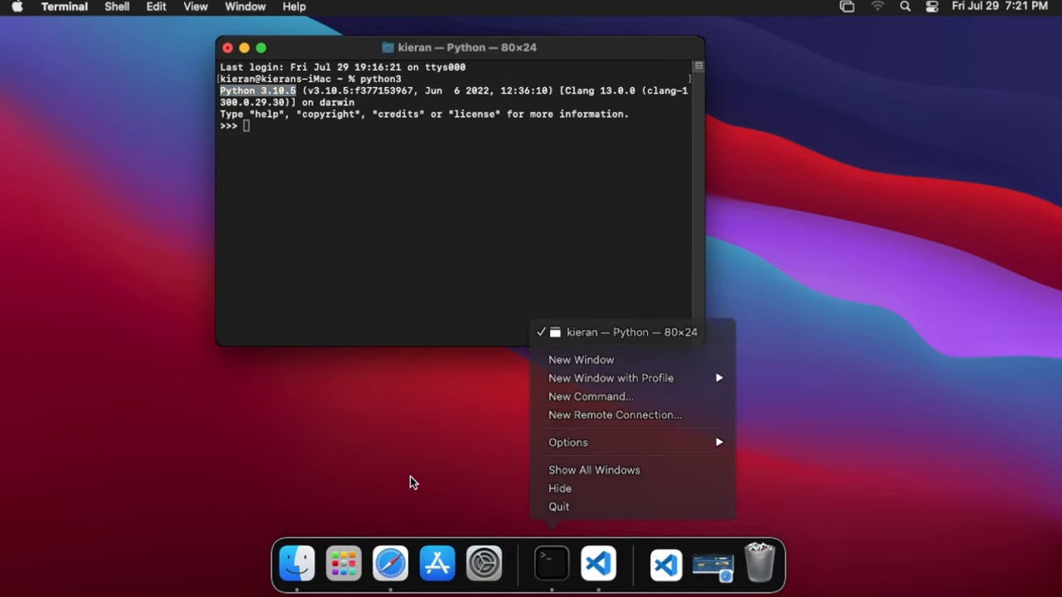
{"action": "left_click", "coordinate": [455, 229]}
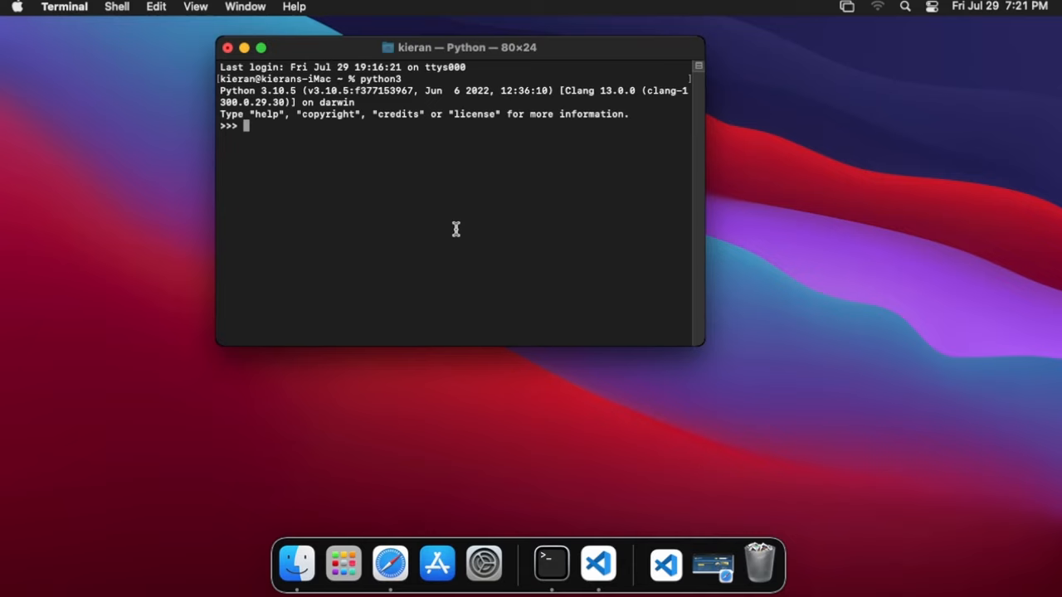
{"action": "key", "text": "ctrl+z"}
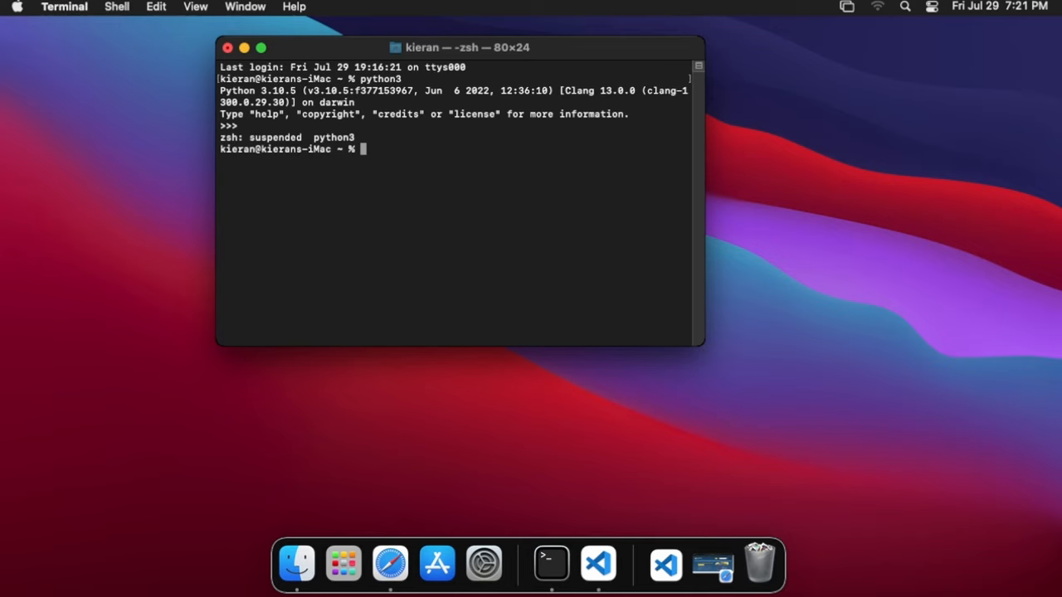
Run pip3 to view its help, then enter 'pip install numpy' in the enlarged Terminal window.
{"action": "type", "text": "pip3"}
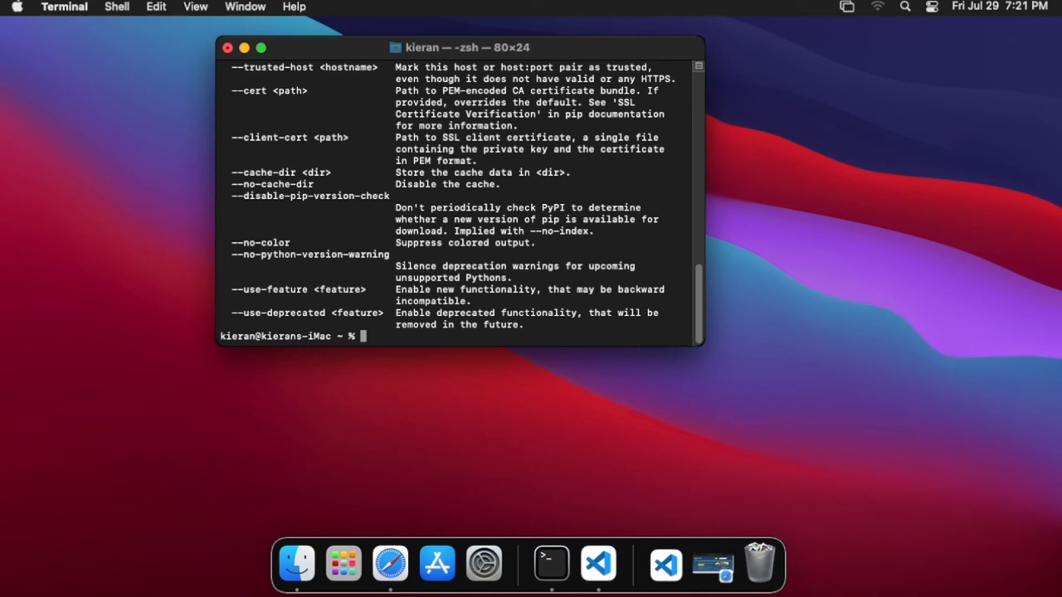
{"action": "left_click_drag", "start_coordinate": [703, 347], "coordinate": [937, 406]}
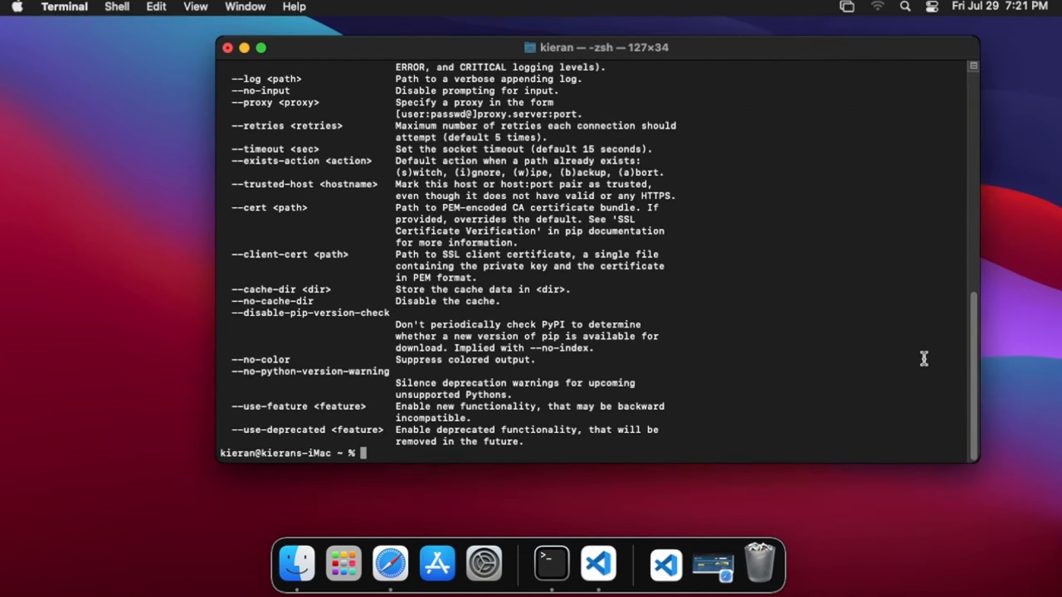
{"action": "type", "text": "pip install"}
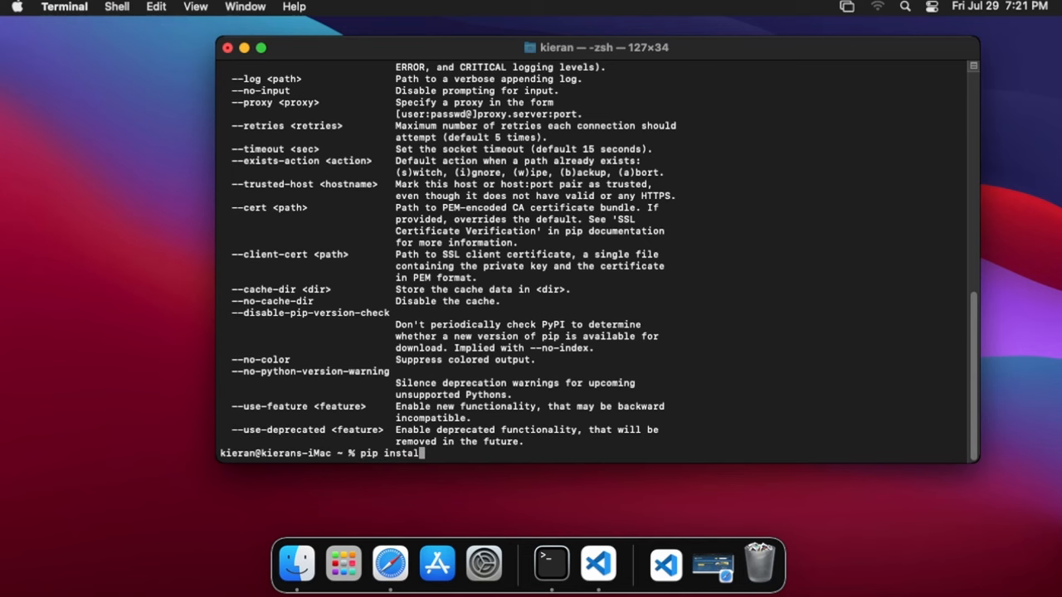
{"action": "type", "text": "numpy"}
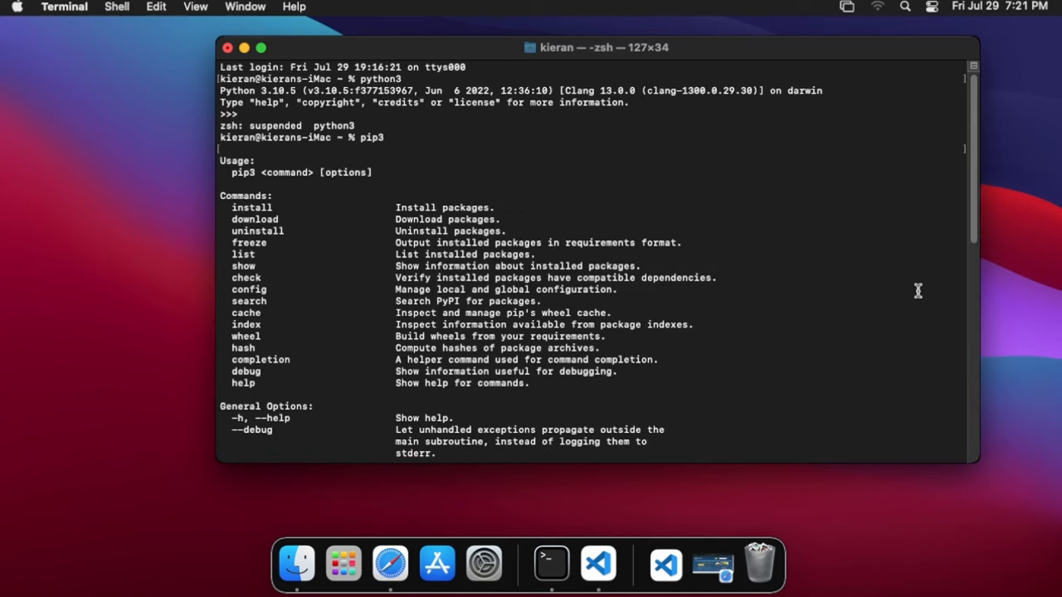
{"action": "scroll", "scroll_direction": "down", "scroll_amount": 3}
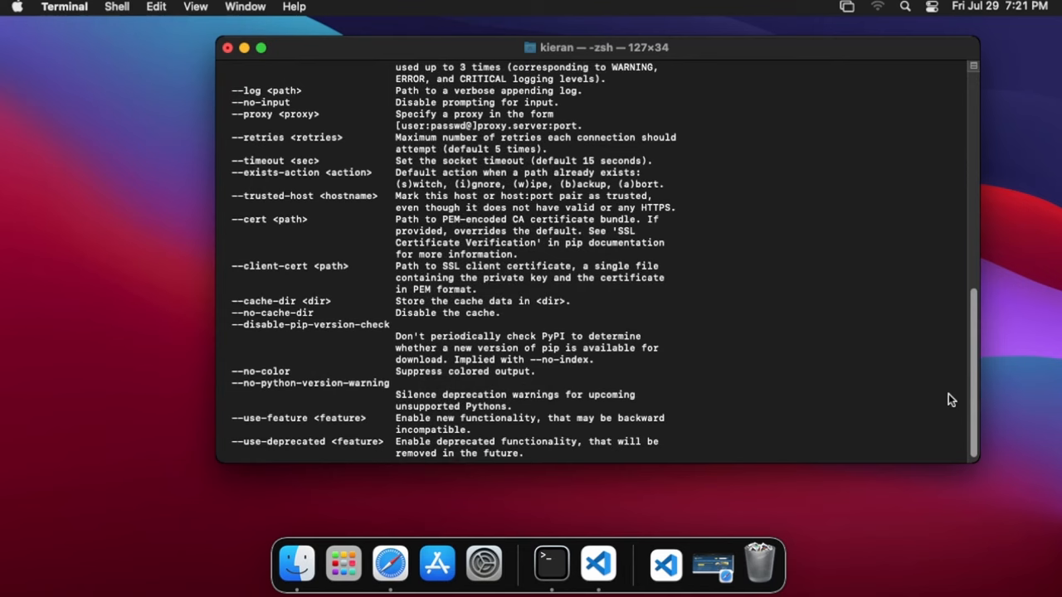
{"action": "type", "text": "pip install numpy"}
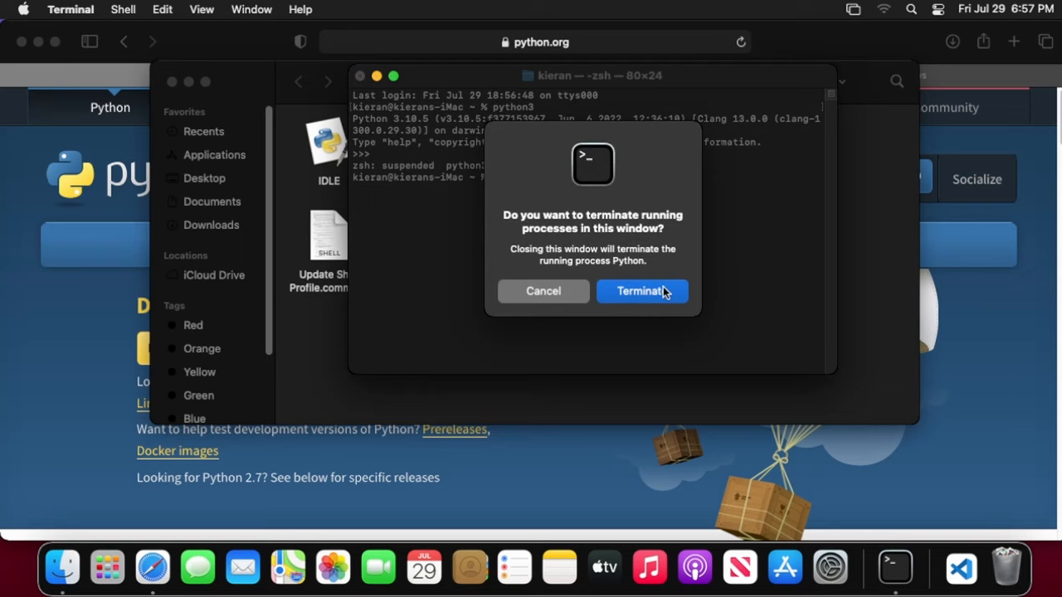
Terminate the Python process to close Terminal and switch to the Visual Studio Code download tab.
{"action": "left_click", "coordinate": [640, 292]}
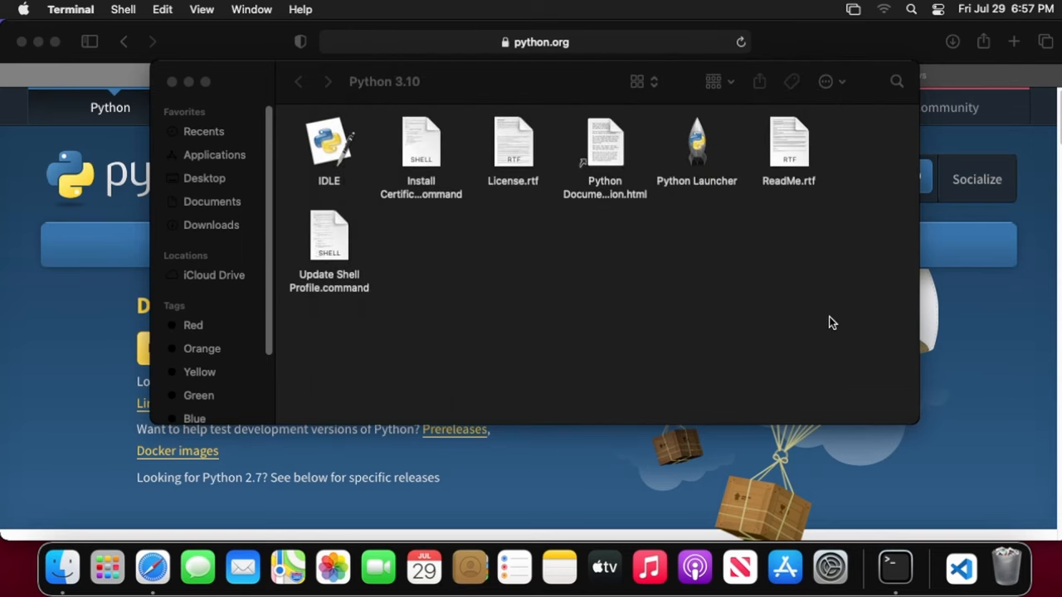
{"action": "mouse_move", "coordinate": [961, 569]}
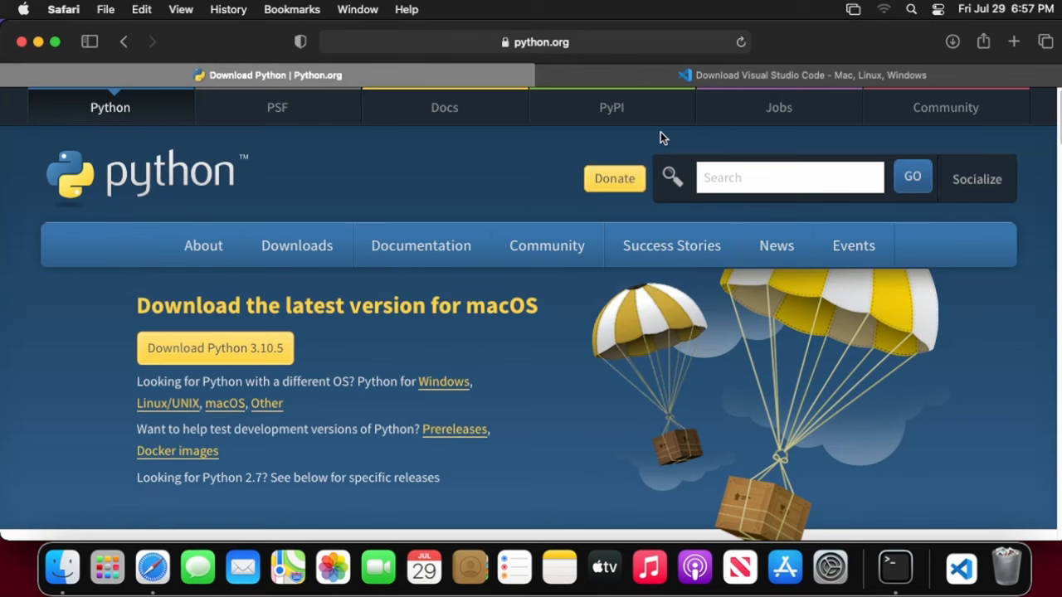
{"action": "left_click", "coordinate": [809, 74]}
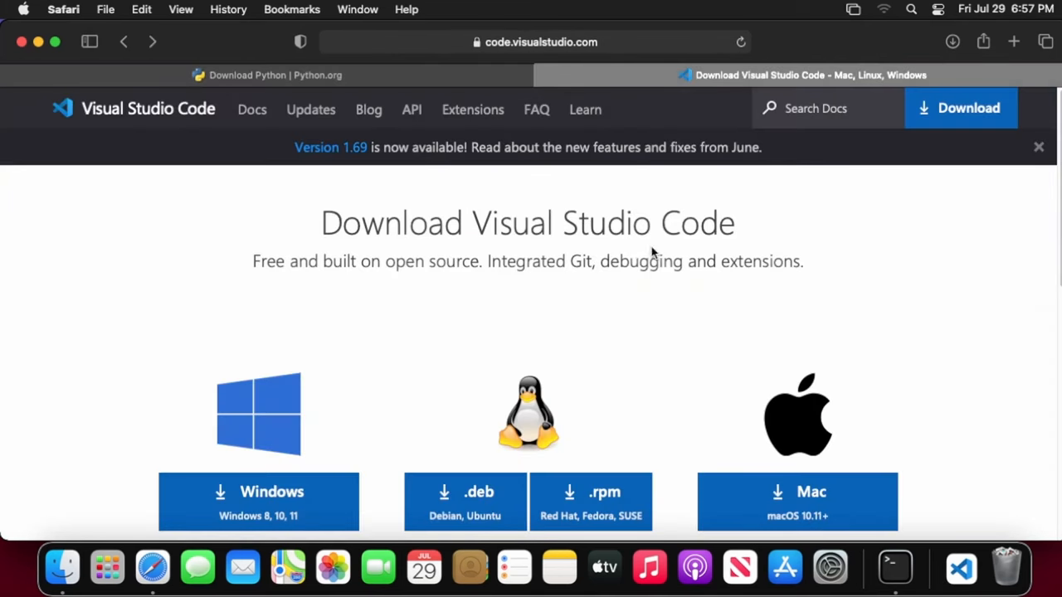
{"action": "mouse_move", "coordinate": [909, 398]}
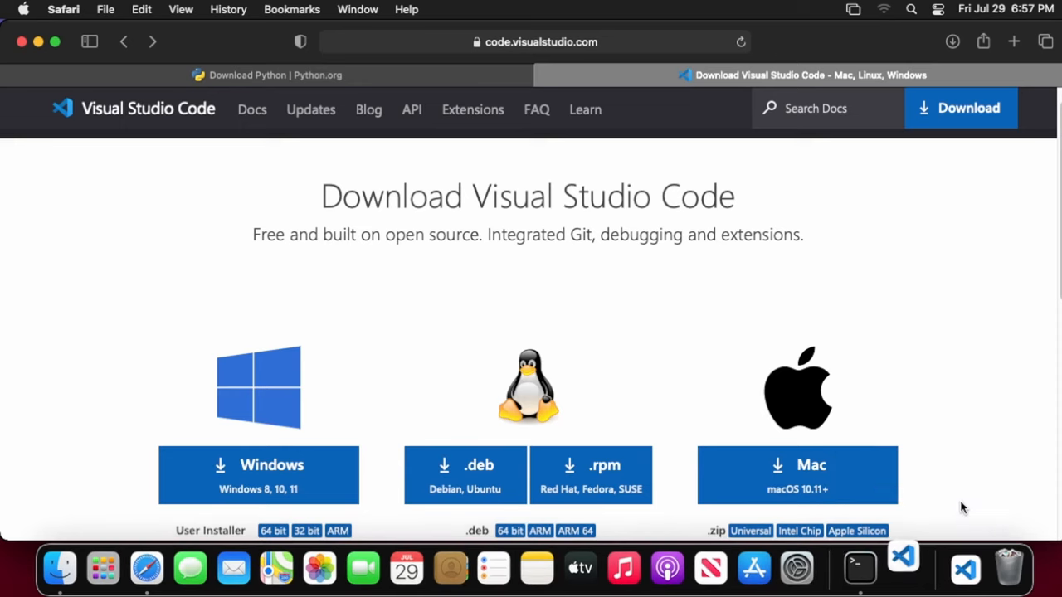
{"action": "mouse_move", "coordinate": [903, 564]}
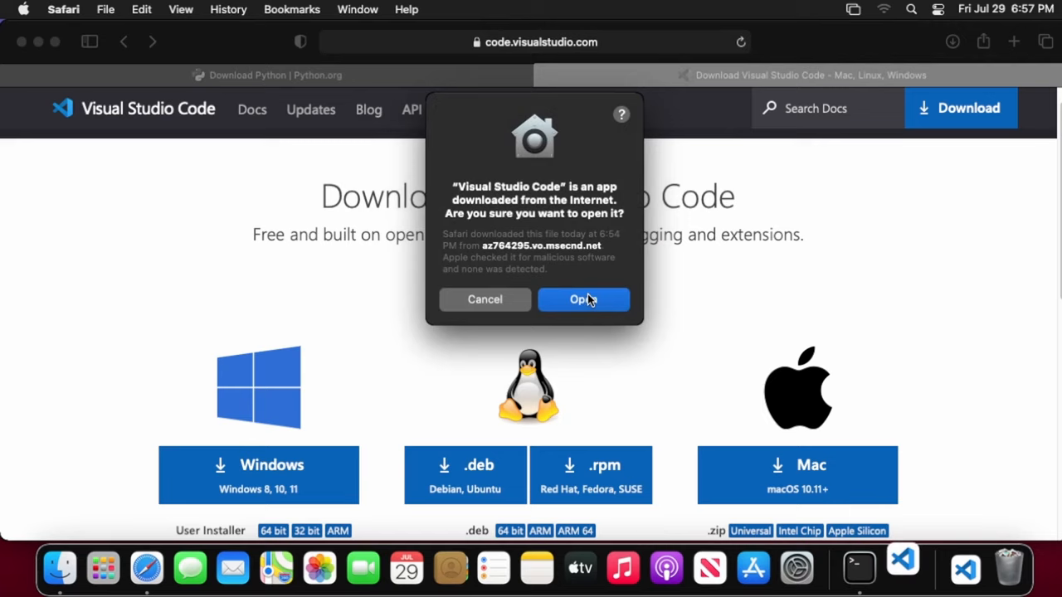
Confirm opening the downloaded Visual Studio Code app from the security prompt.
{"action": "left_click", "coordinate": [584, 299]}
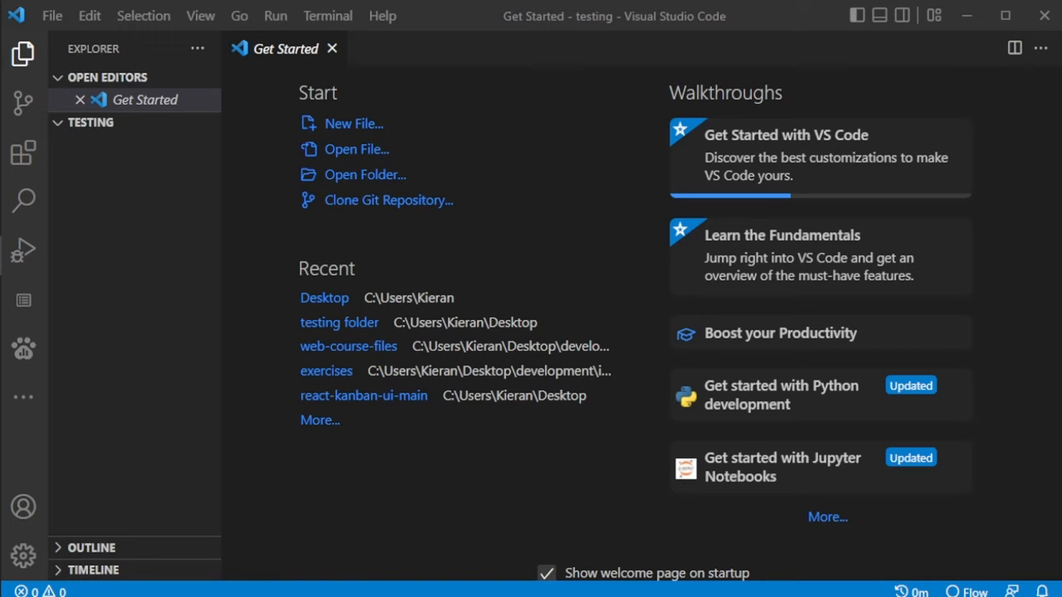
{"action": "mouse_move", "coordinate": [23, 153]}
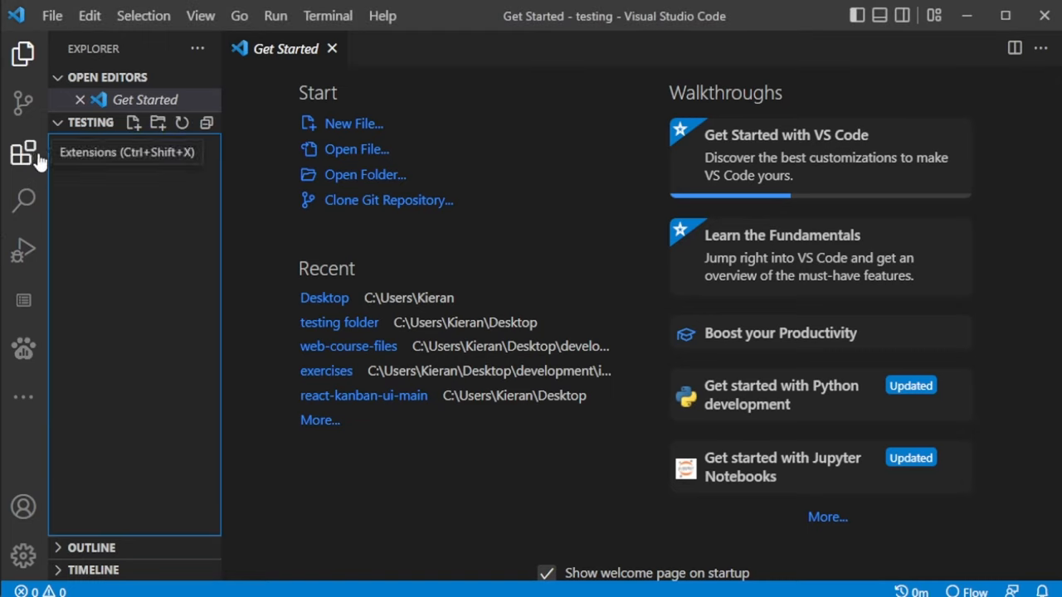
{"action": "mouse_move", "coordinate": [32, 170]}
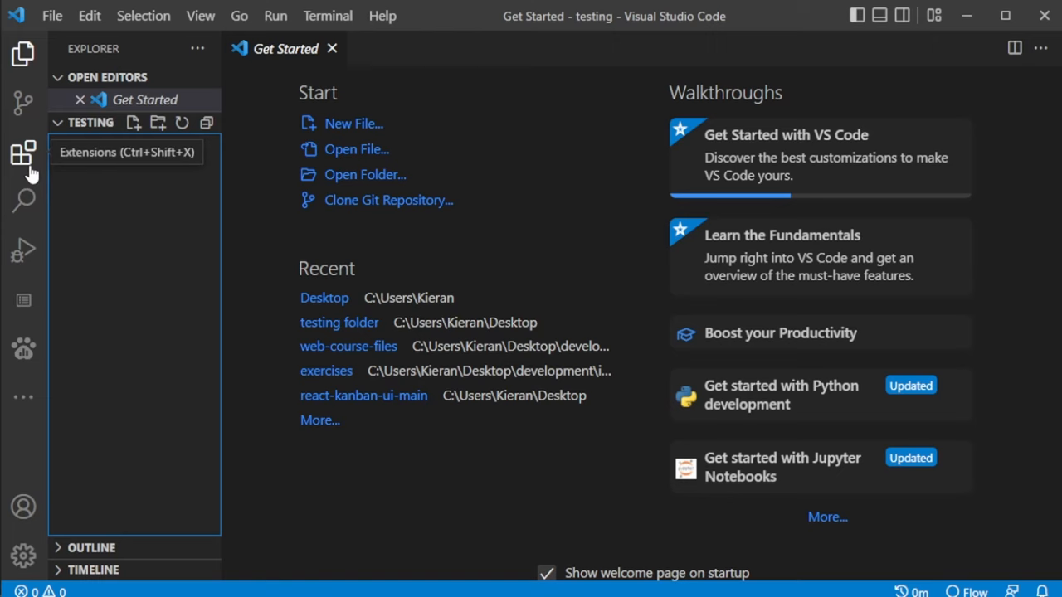
Search the Extensions view for 'python' and bring up Microsoft's Python extension.
{"action": "left_click", "coordinate": [23, 153]}
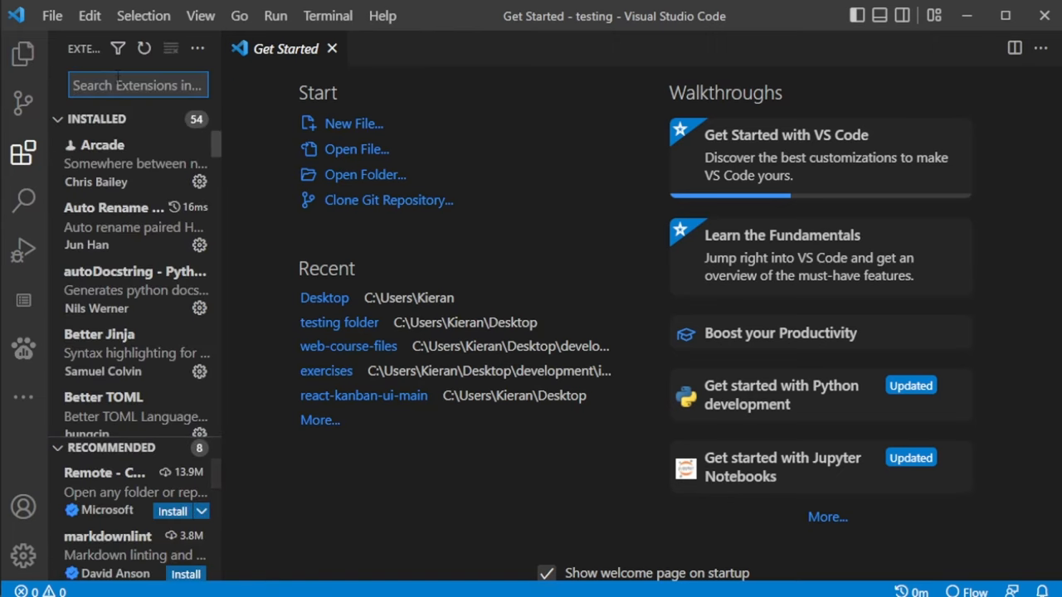
{"action": "type", "text": "python"}
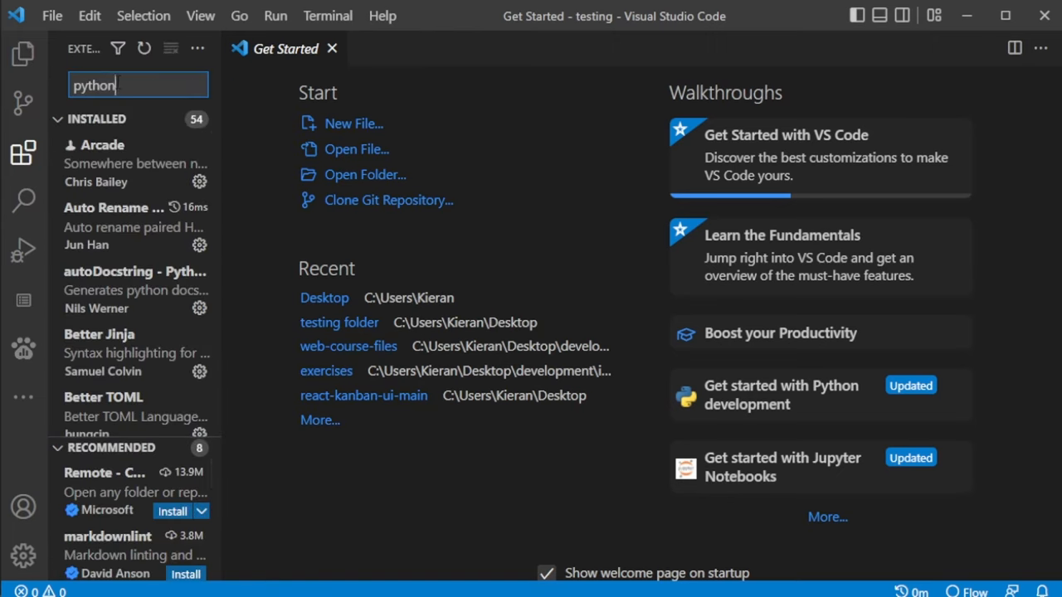
{"action": "type", "text": "python"}
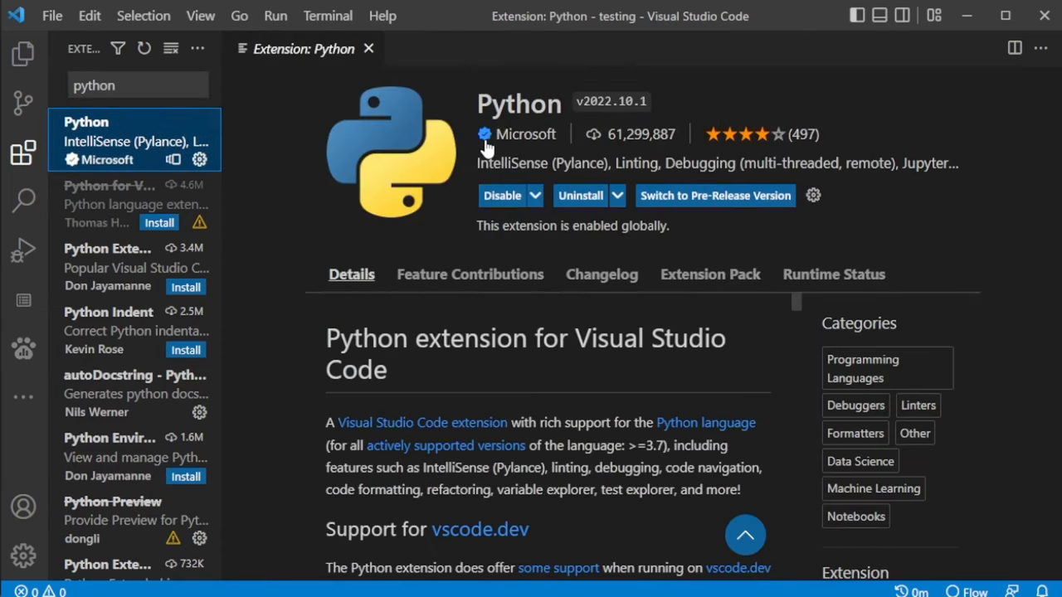
{"action": "mouse_move", "coordinate": [447, 202]}
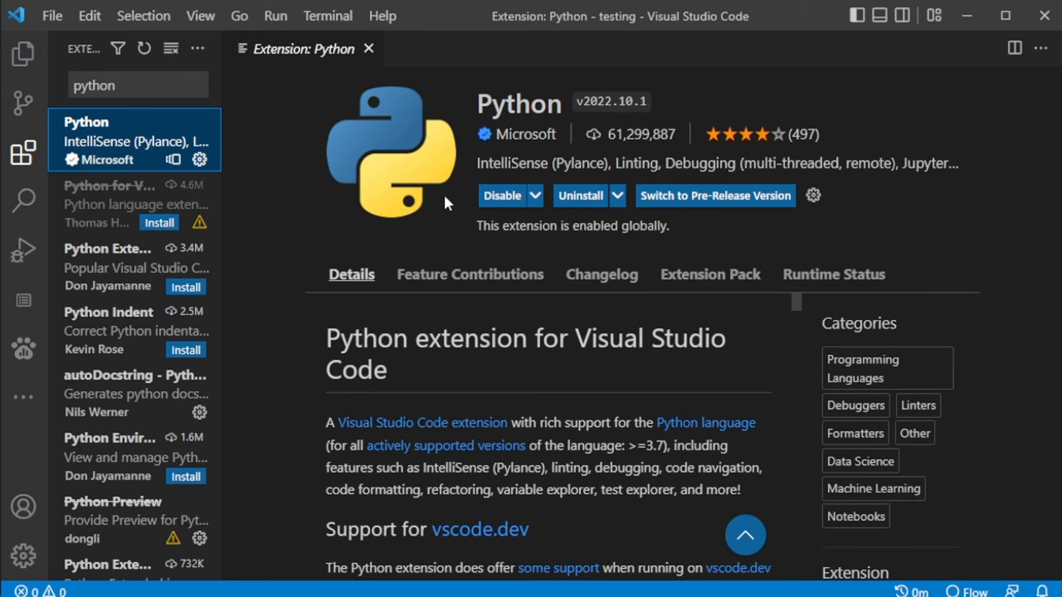
{"action": "mouse_move", "coordinate": [116, 127]}
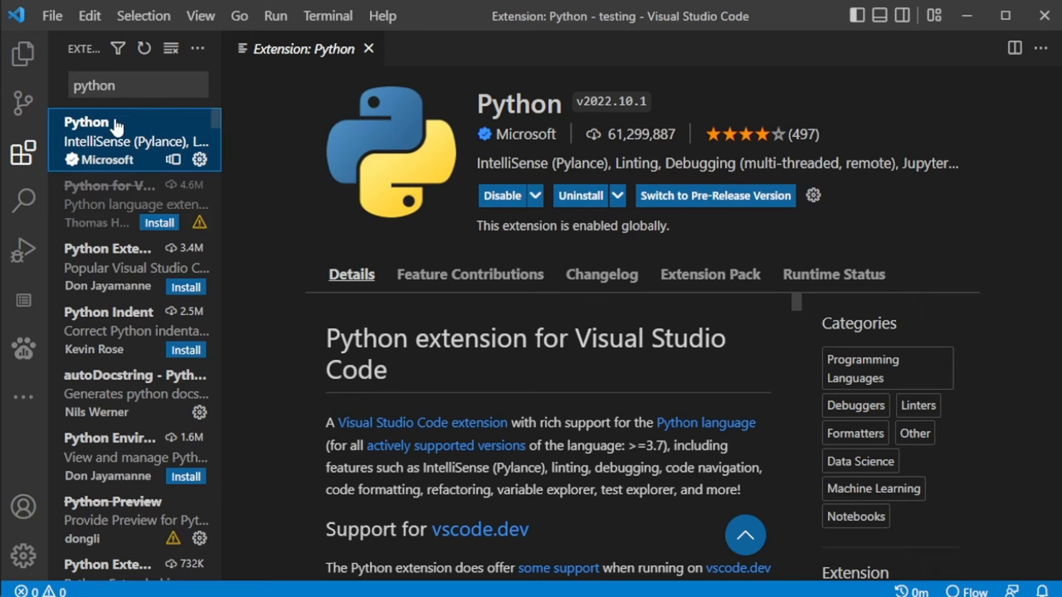
{"action": "mouse_move", "coordinate": [242, 286]}
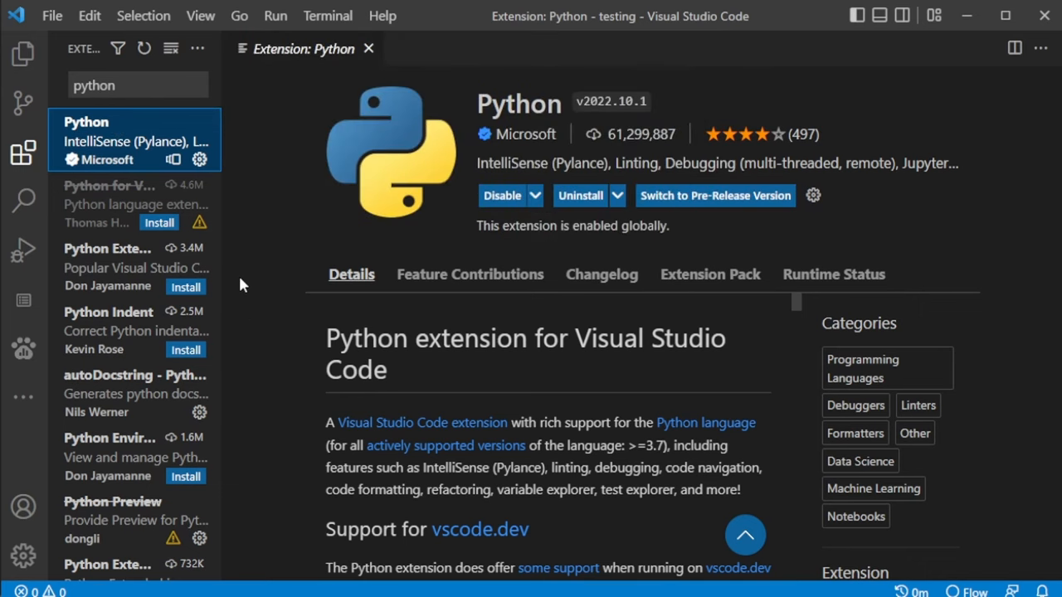
Review the Python Extension Pack's bundled extensions, then return to the Explorer file list.
{"action": "left_click", "coordinate": [133, 265]}
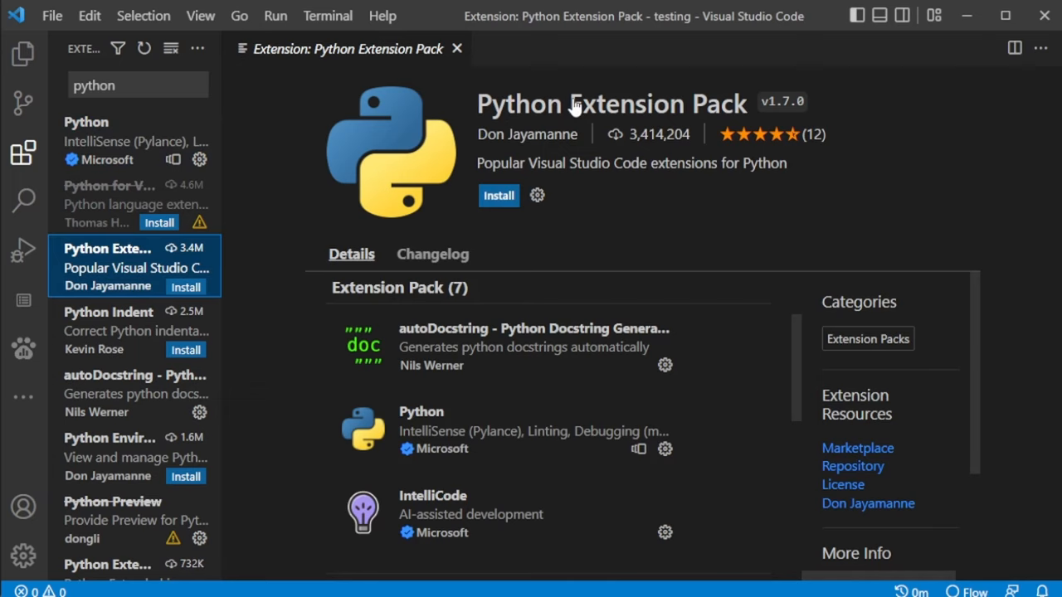
{"action": "mouse_move", "coordinate": [747, 464]}
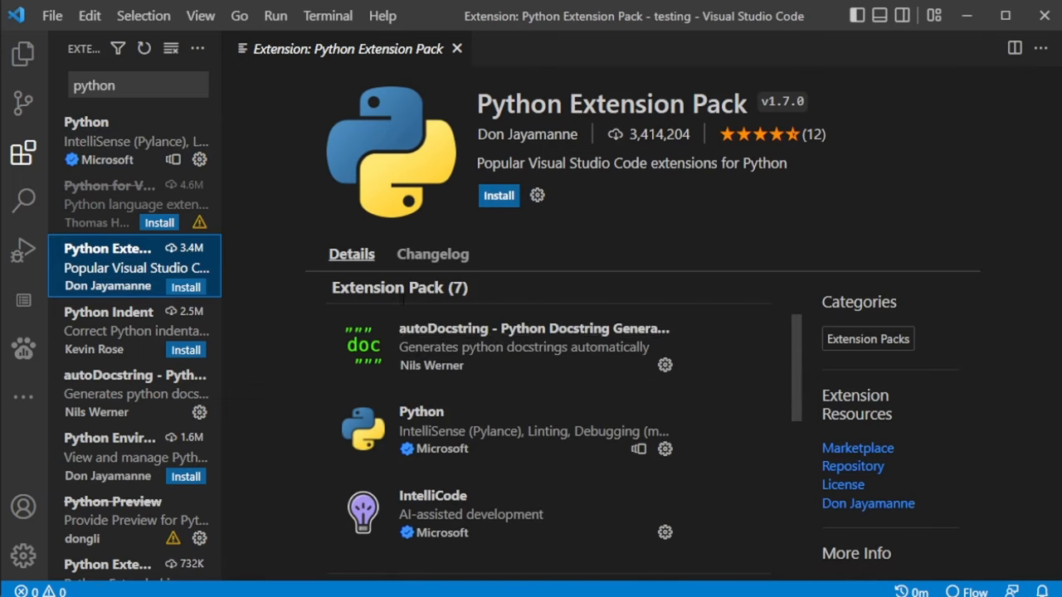
{"action": "mouse_move", "coordinate": [632, 347]}
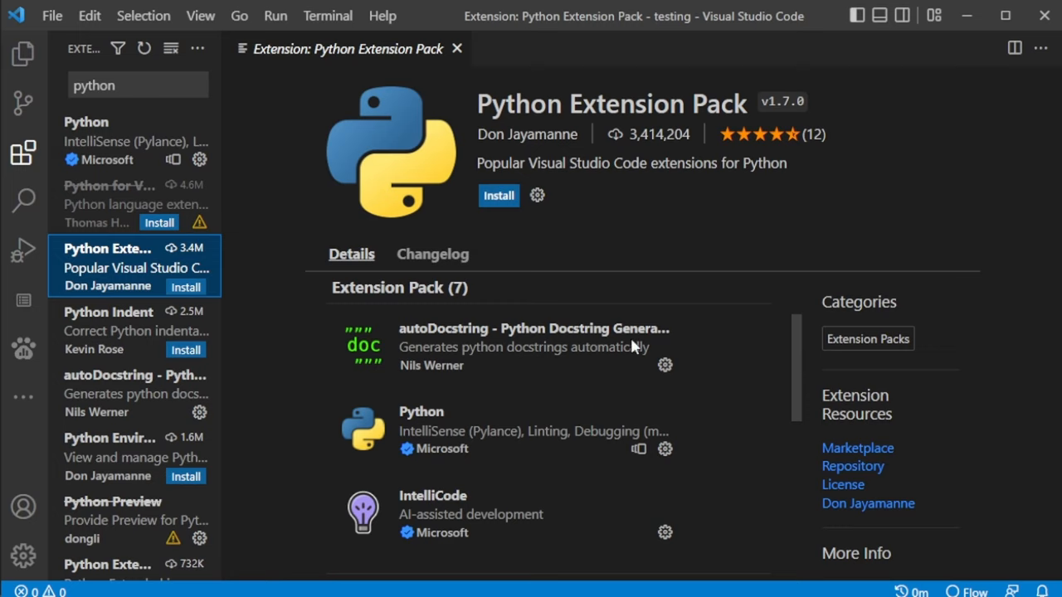
{"action": "mouse_move", "coordinate": [546, 288]}
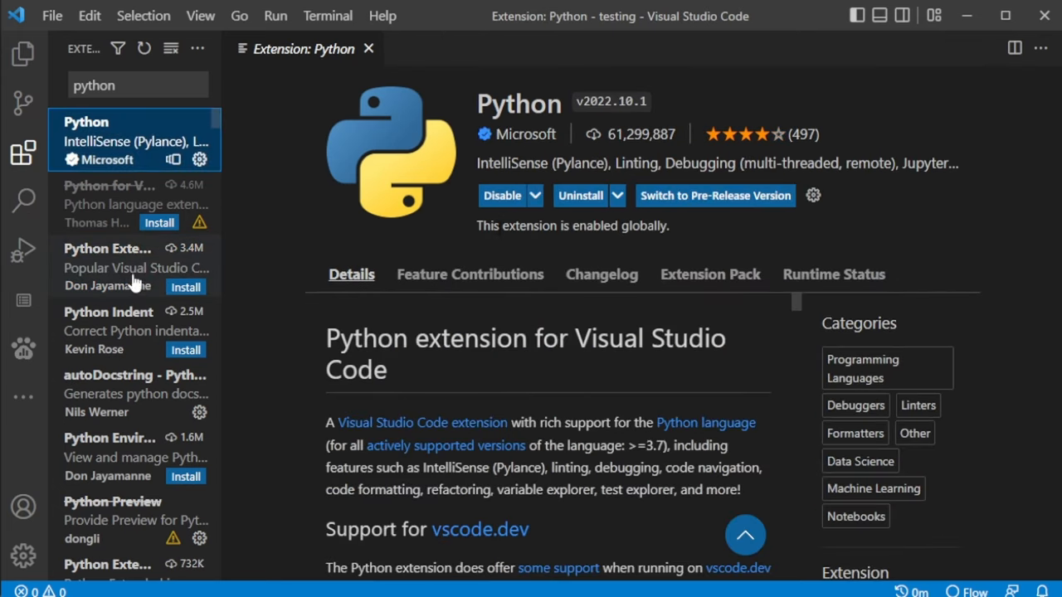
{"action": "left_click", "coordinate": [133, 266]}
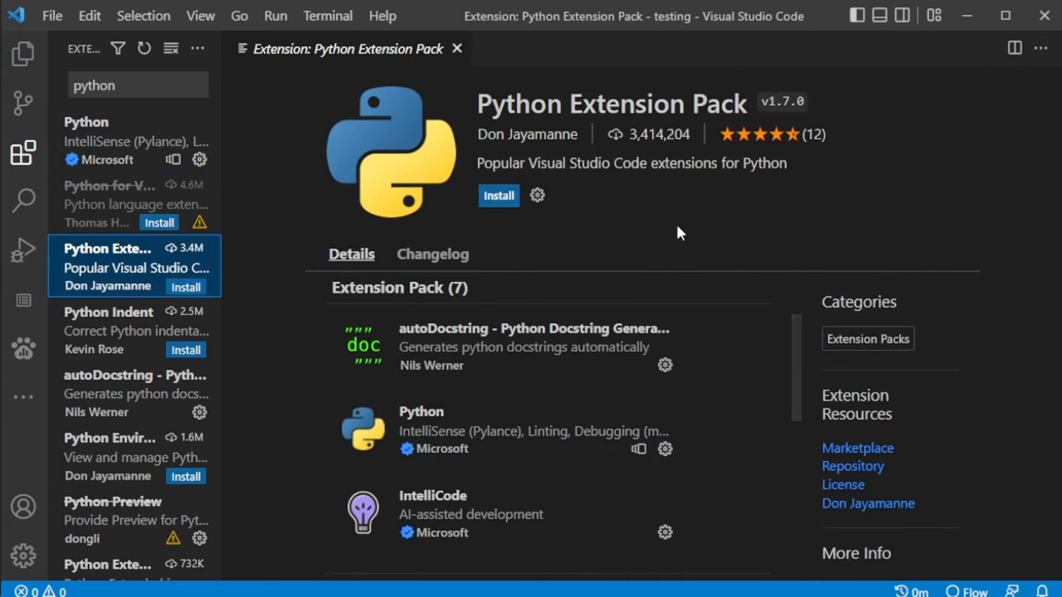
{"action": "scroll", "scroll_direction": "down", "scroll_amount": 3}
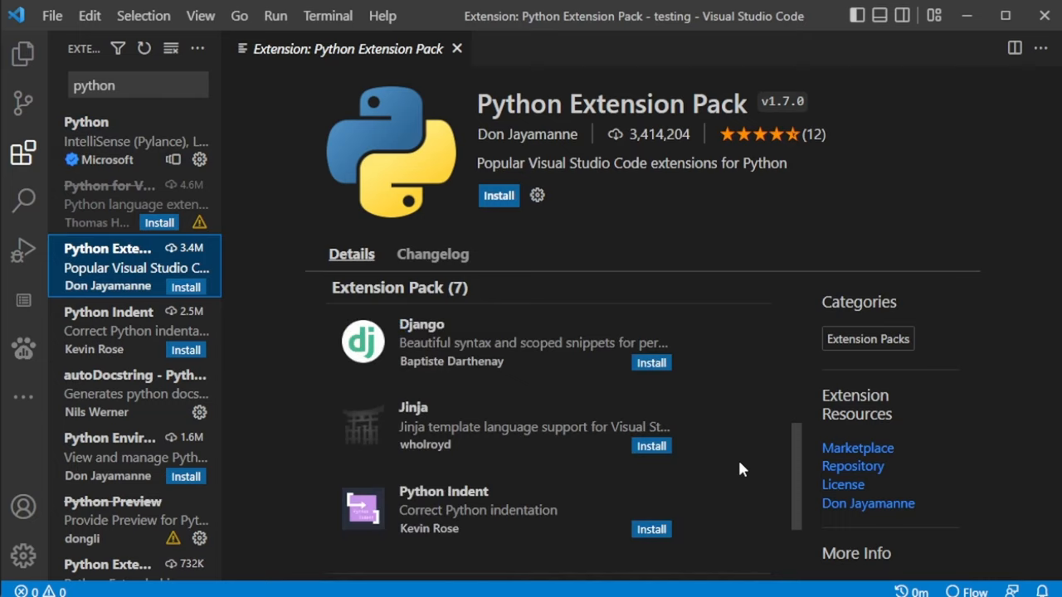
{"action": "left_click", "coordinate": [24, 53]}
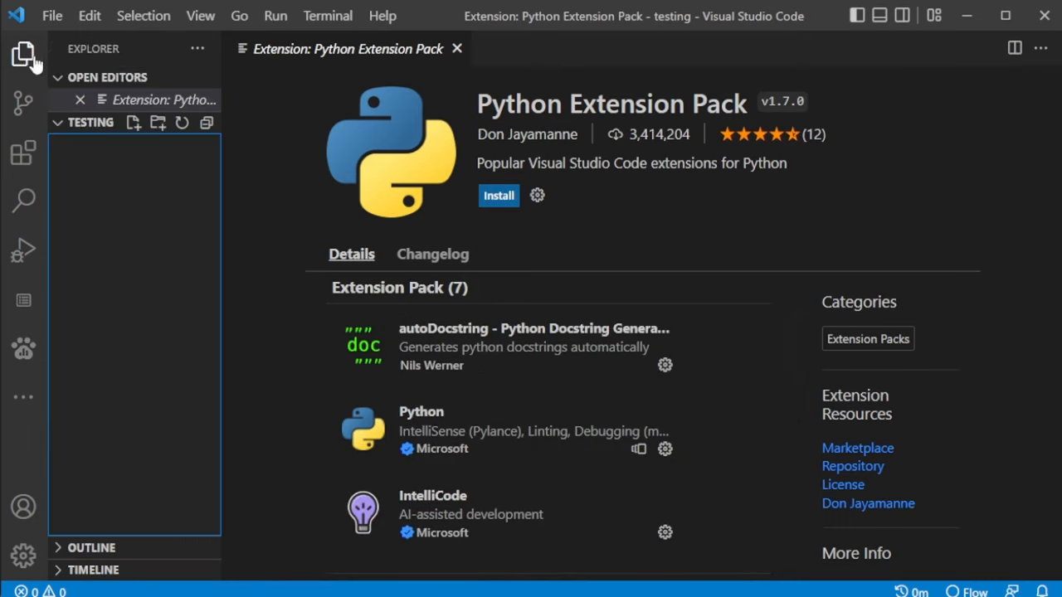
{"action": "mouse_move", "coordinate": [132, 123]}
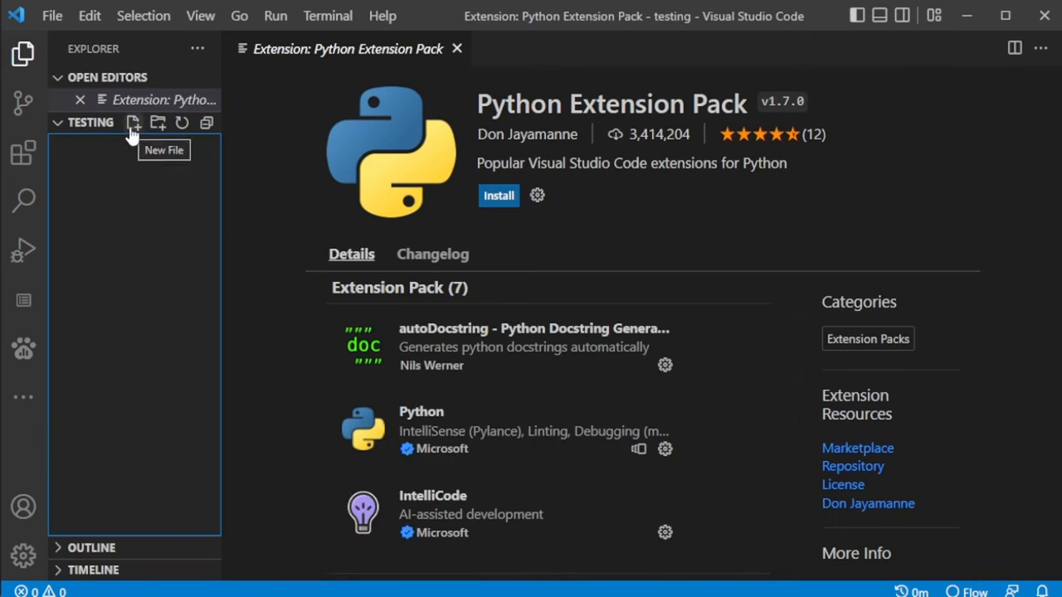
Create test.py in the testing folder with the line 'from math import radians'.
{"action": "left_click", "coordinate": [132, 123]}
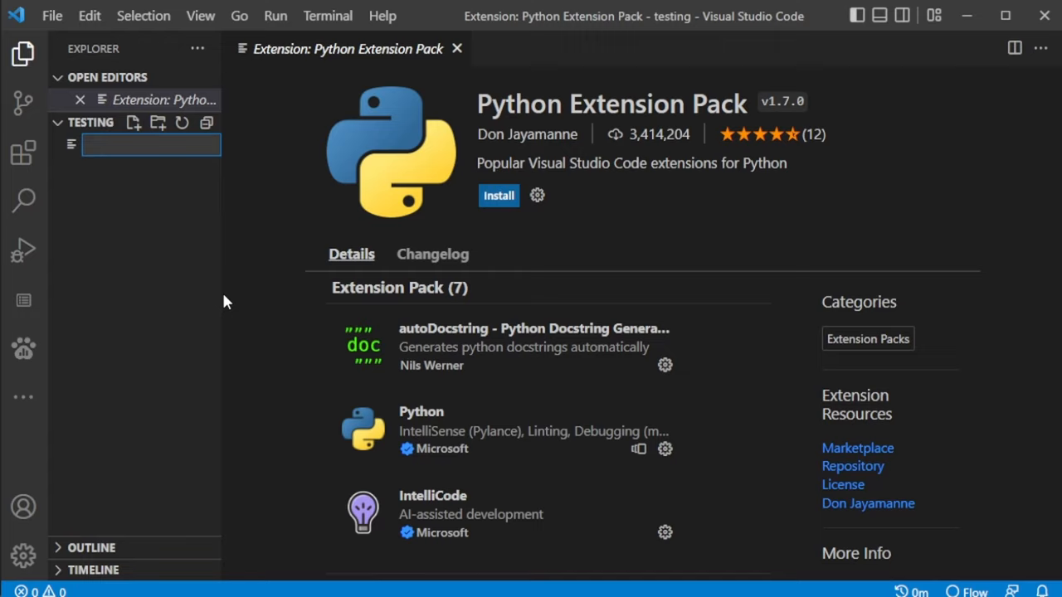
{"action": "type", "text": "test/"}
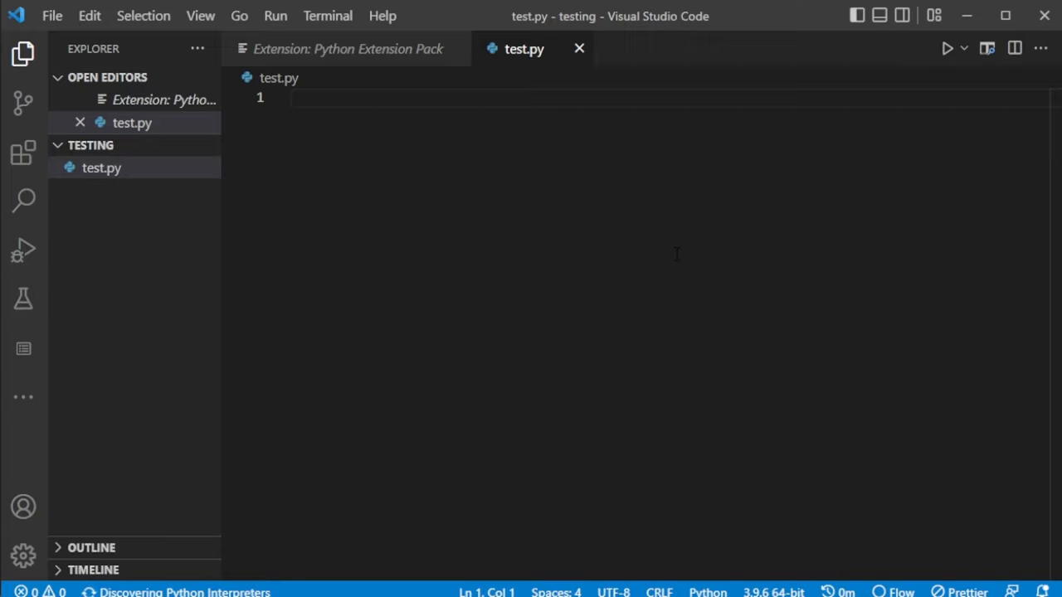
{"action": "mouse_move", "coordinate": [707, 591]}
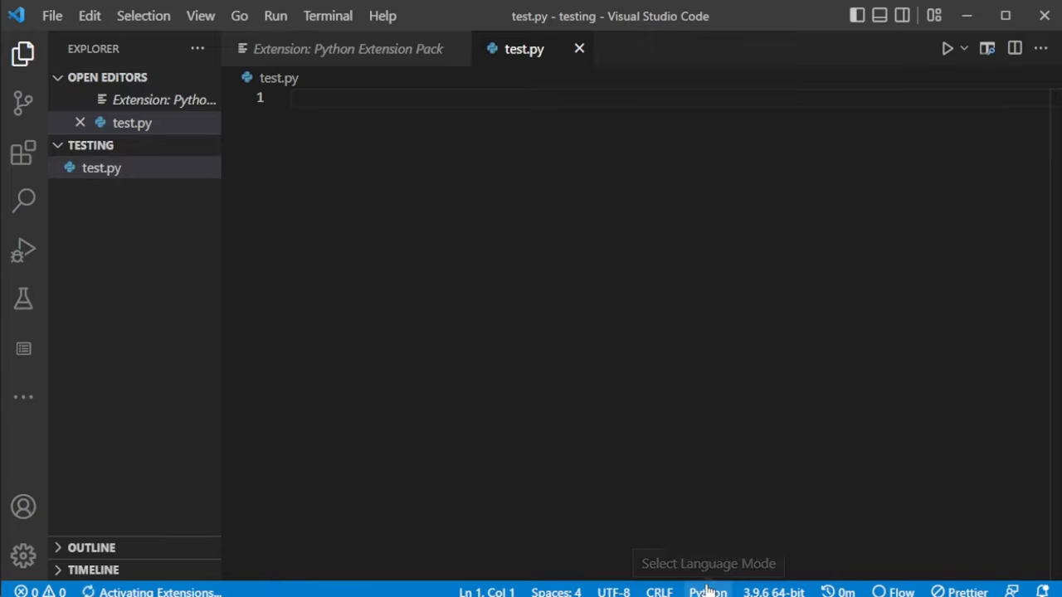
{"action": "mouse_move", "coordinate": [771, 590]}
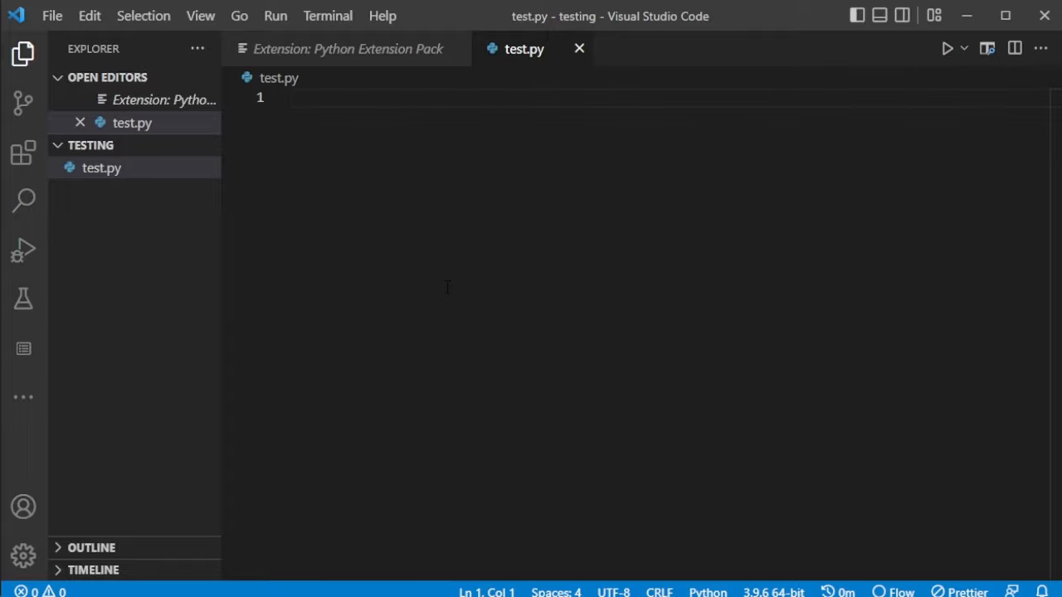
{"action": "type", "text": "from math"}
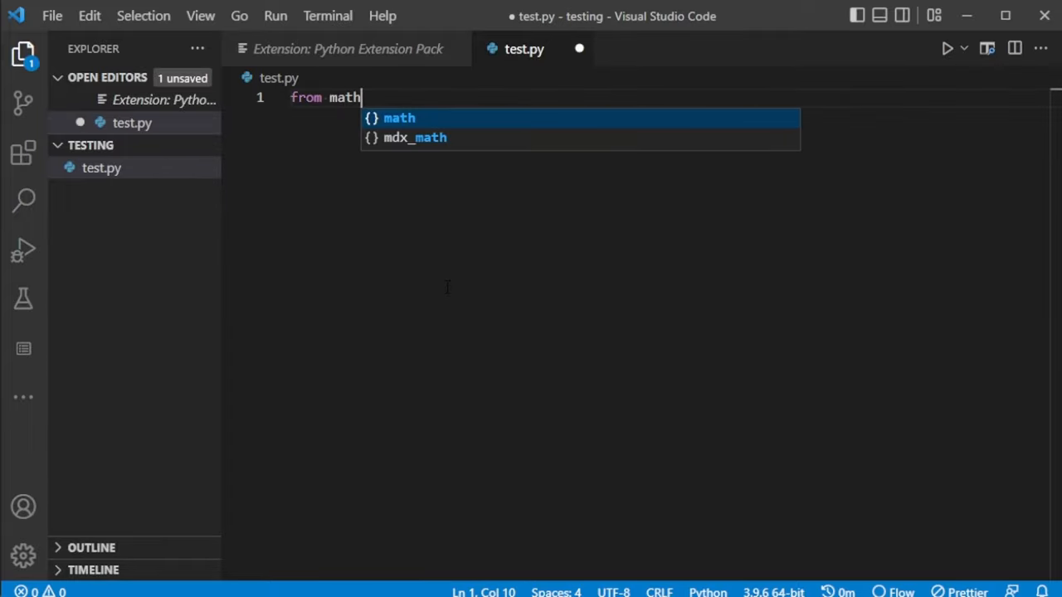
{"action": "type", "text": "import radians"}
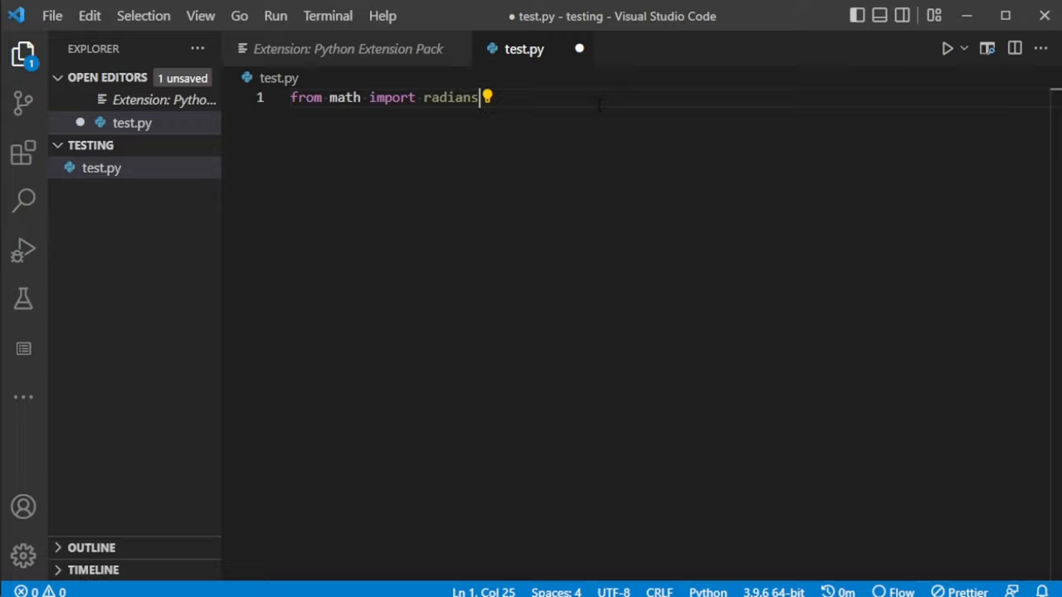
{"action": "double_click", "coordinate": [450, 97]}
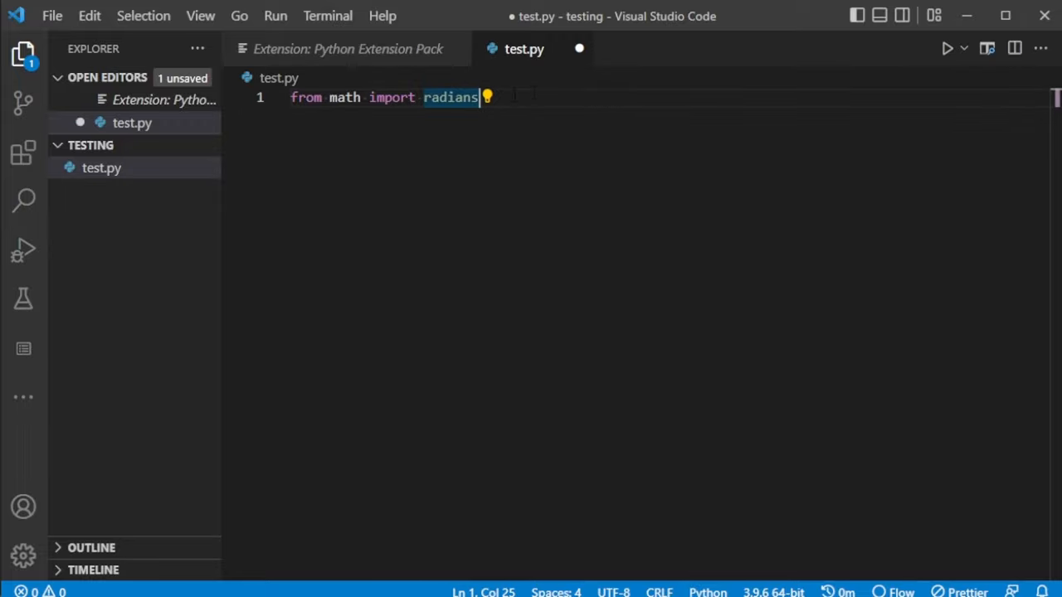